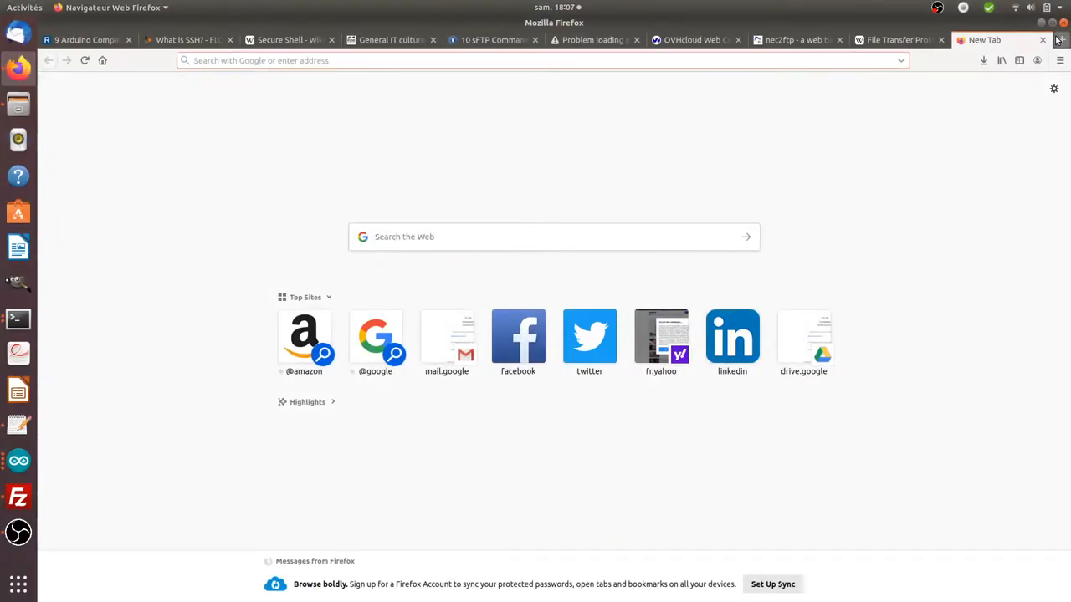
Switch Firefox to the 'File Transfer Protocol - Wikipedia' tab.
left_click(895, 39)
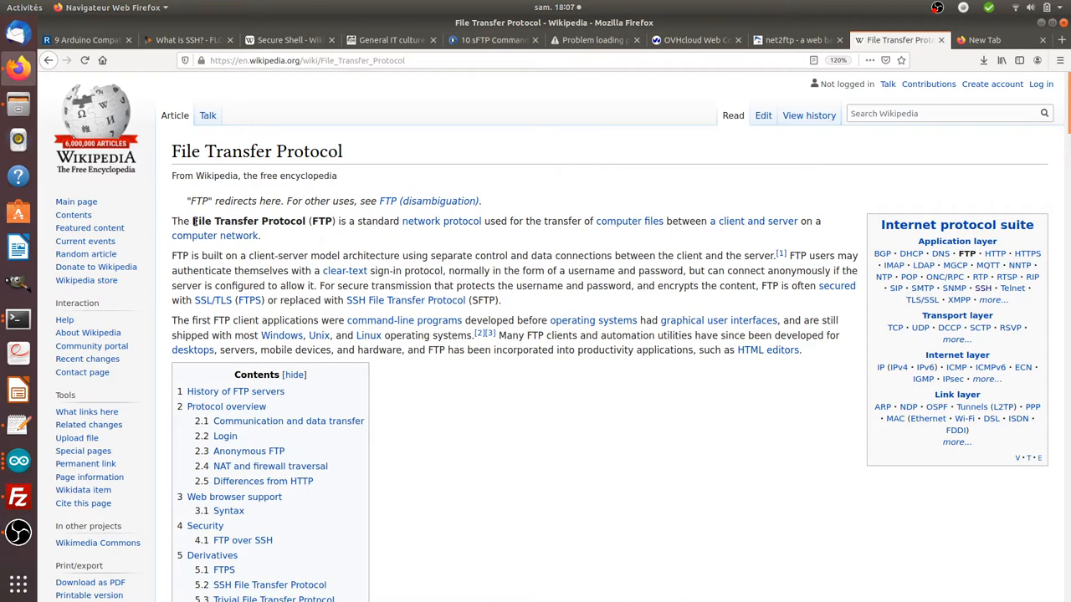
Select 'File Transfer' in the article's opening sentence.
double_click(223, 220)
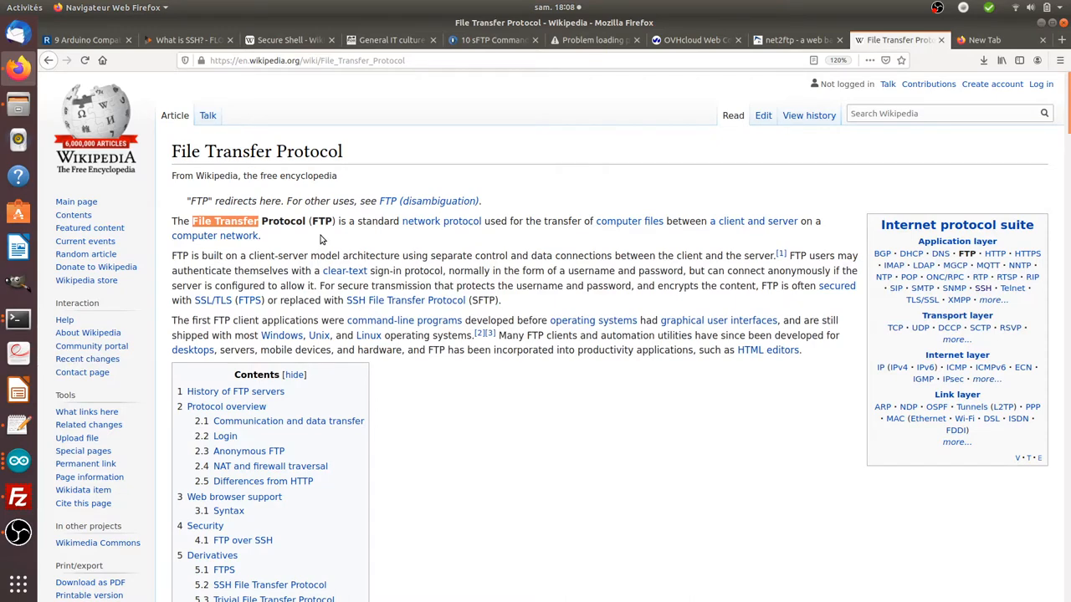
mouse_move(468, 234)
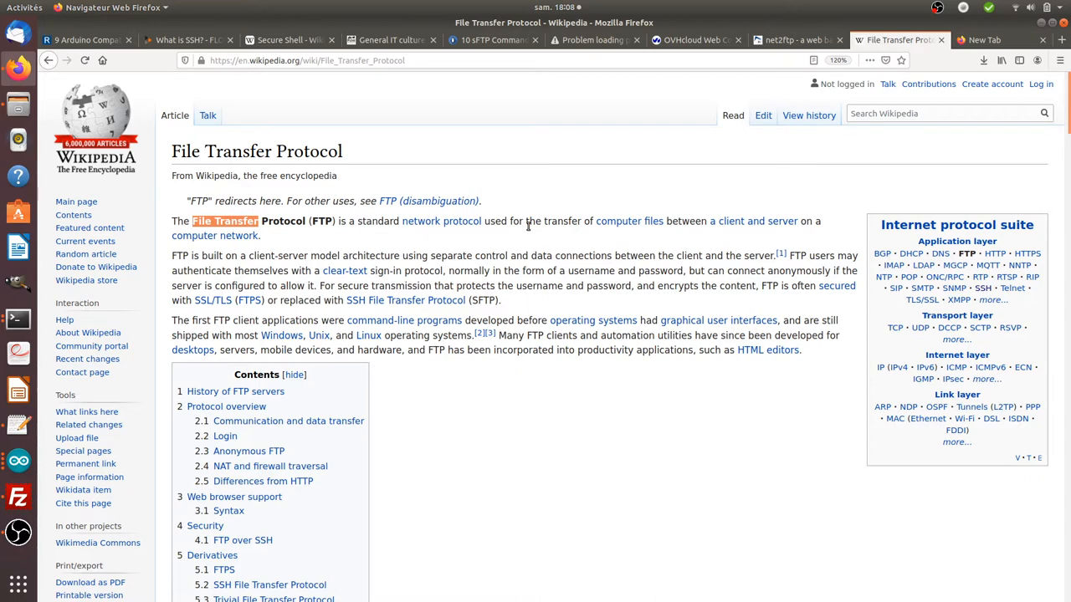
mouse_move(586, 194)
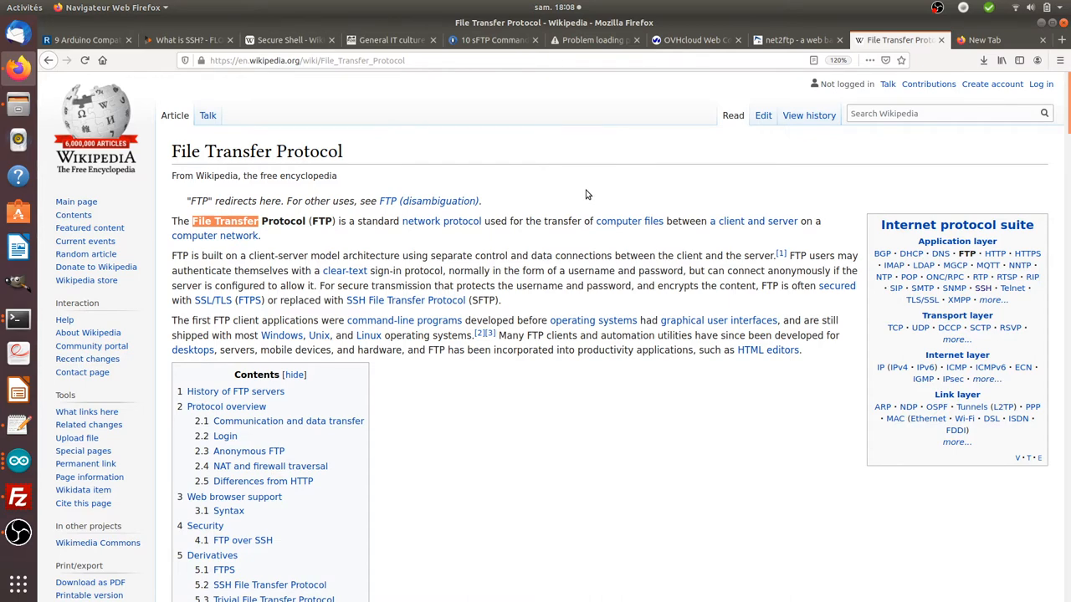
mouse_move(629, 189)
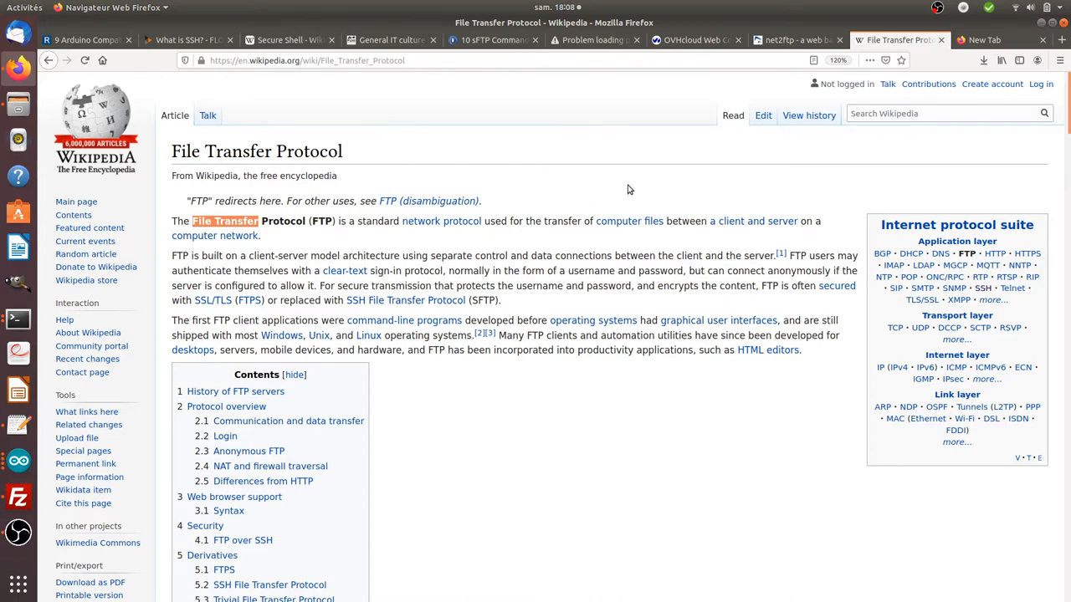
mouse_move(688, 189)
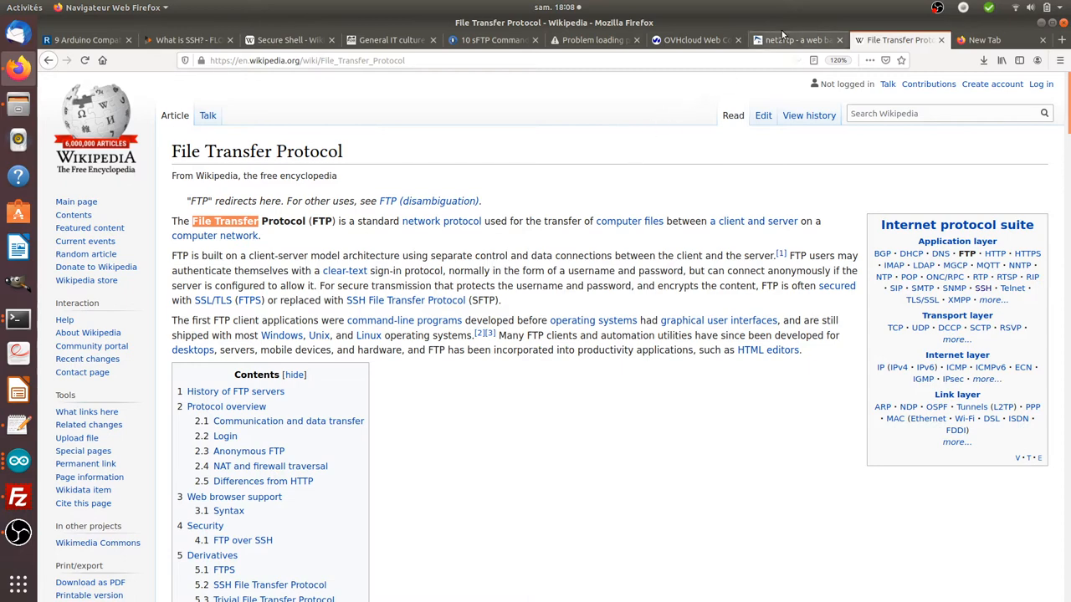
Switch to the net2ftp tab and open the server's www folder.
left_click(794, 39)
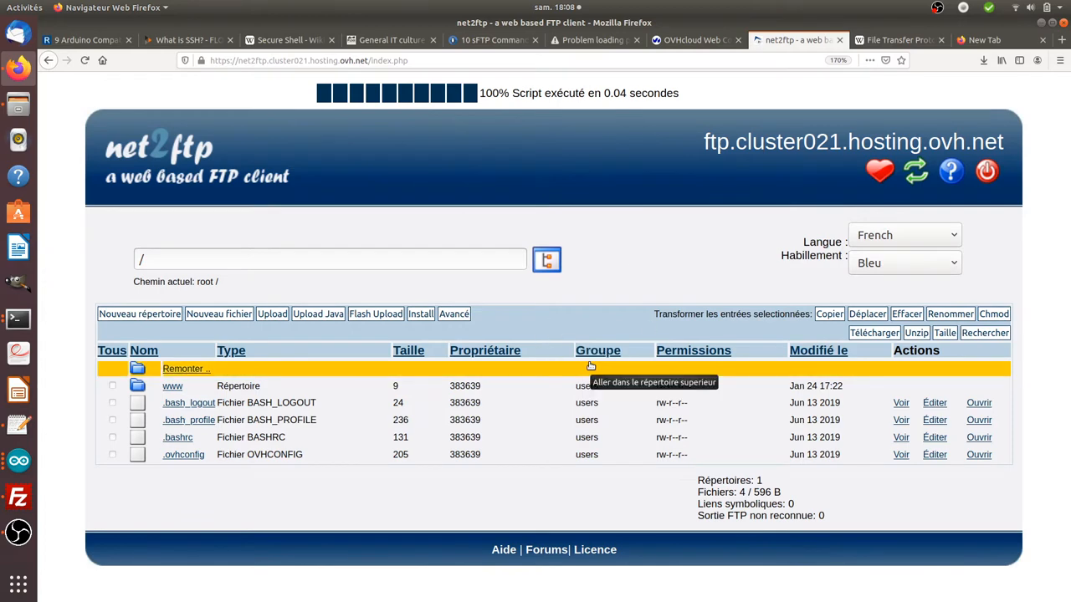
mouse_move(684, 263)
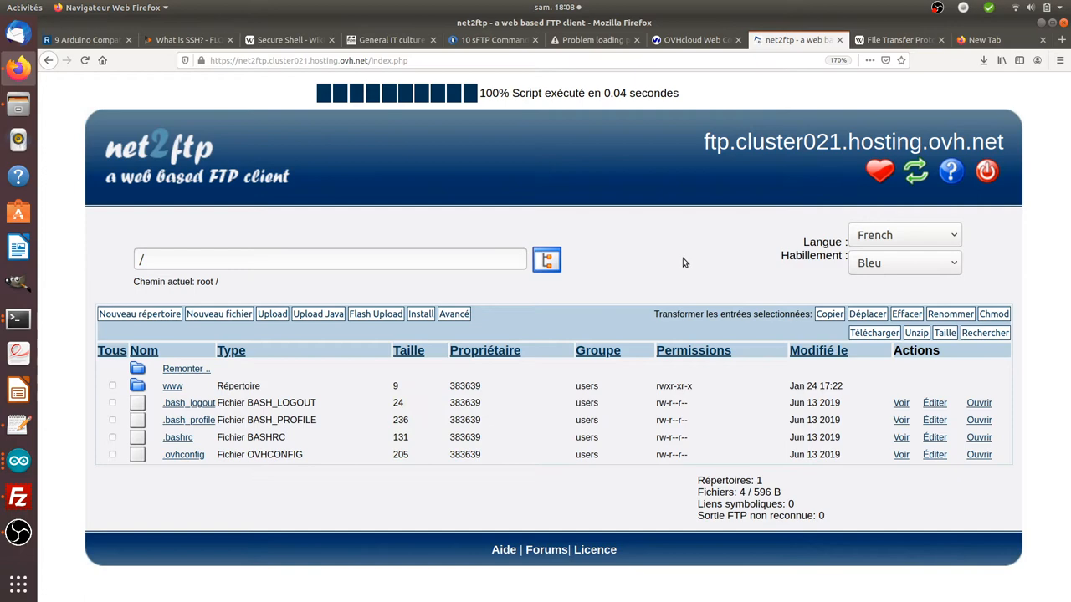
mouse_move(621, 266)
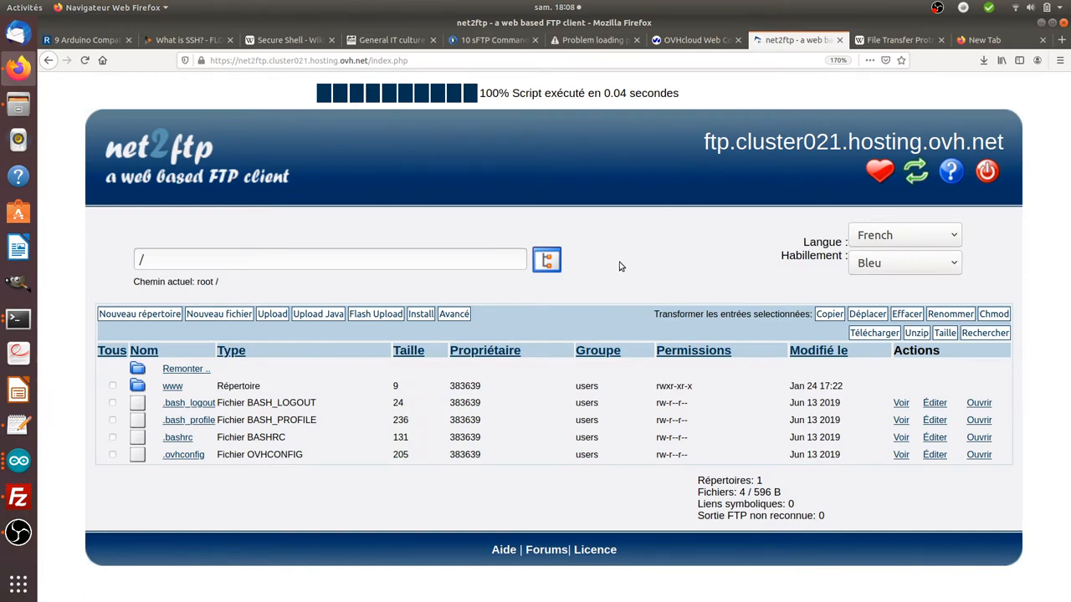
left_click(172, 386)
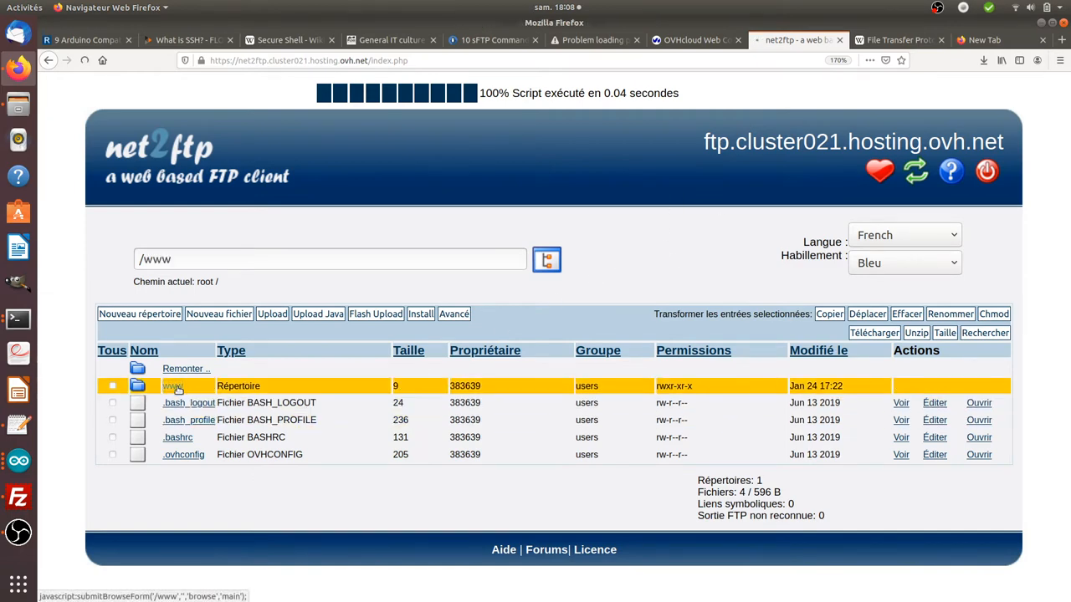
left_click(172, 386)
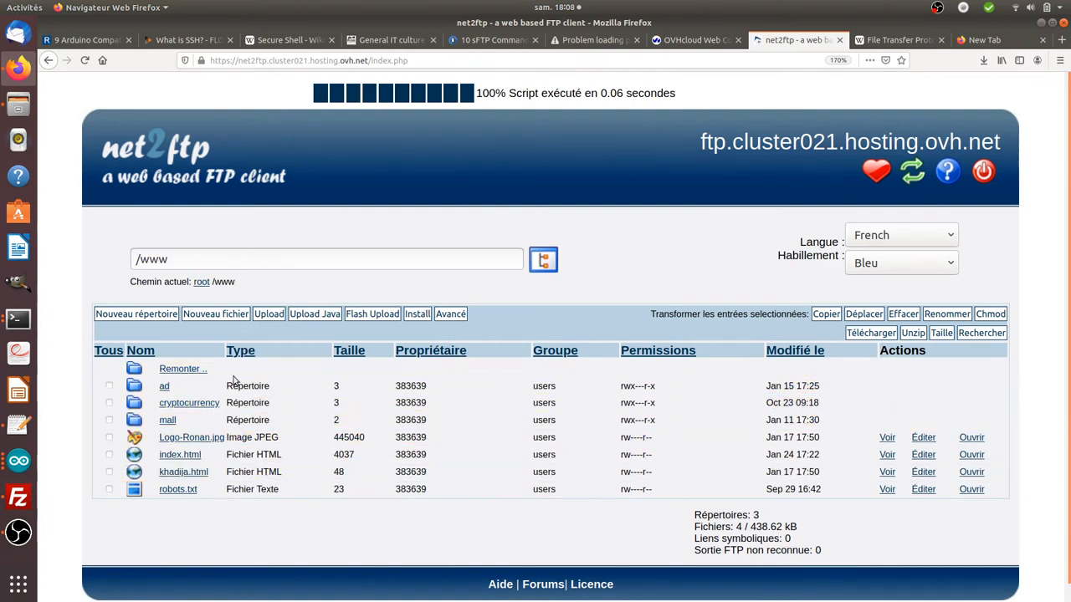
mouse_move(565, 294)
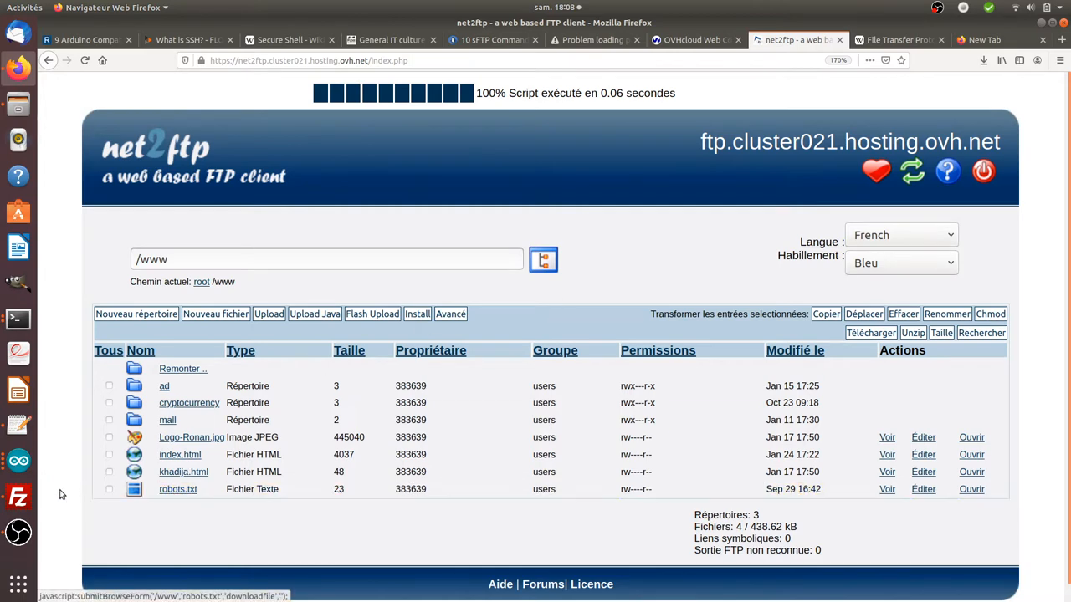
Bring FileZilla to the front from the dock.
left_click(18, 497)
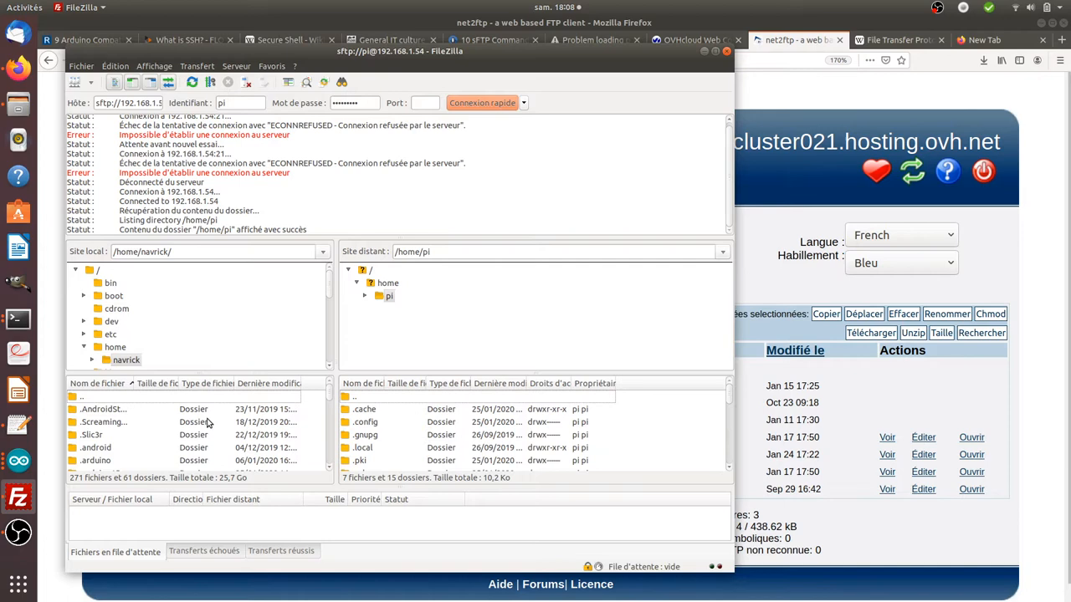
mouse_move(226, 374)
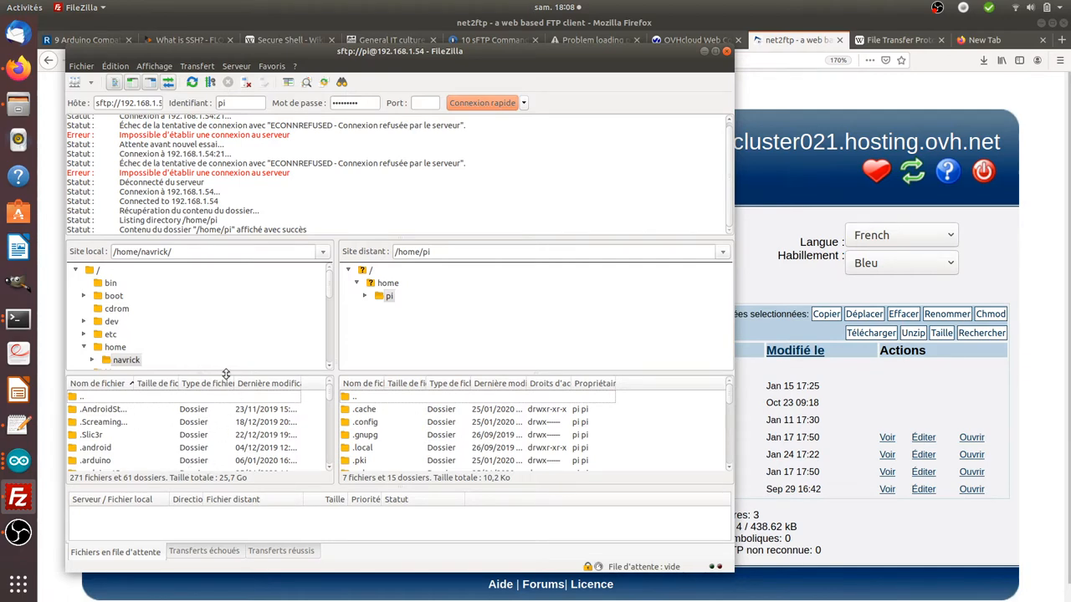
mouse_move(341, 400)
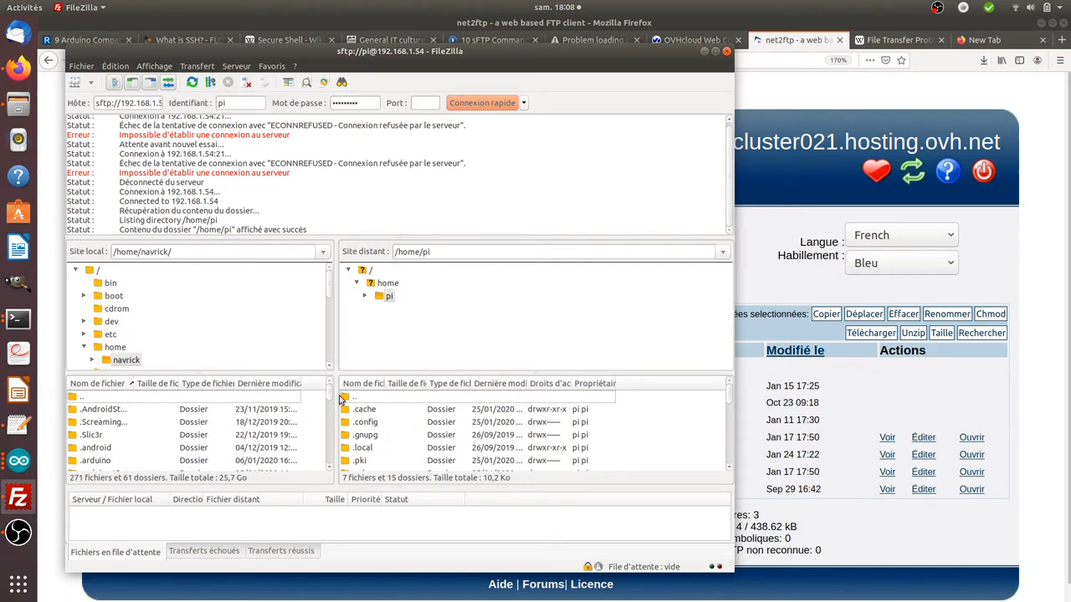
mouse_move(409, 448)
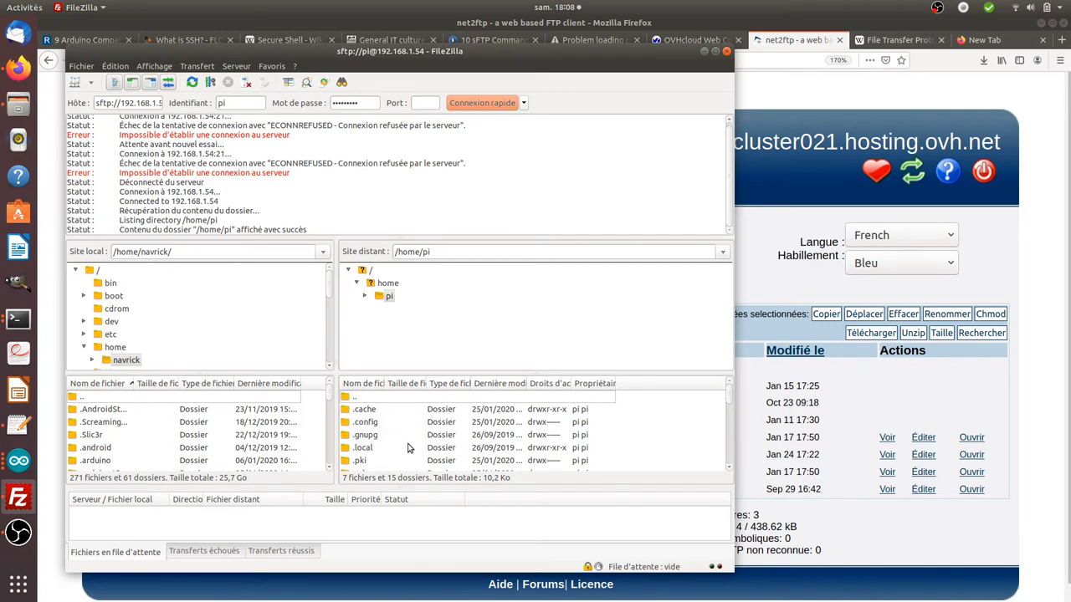
mouse_move(369, 203)
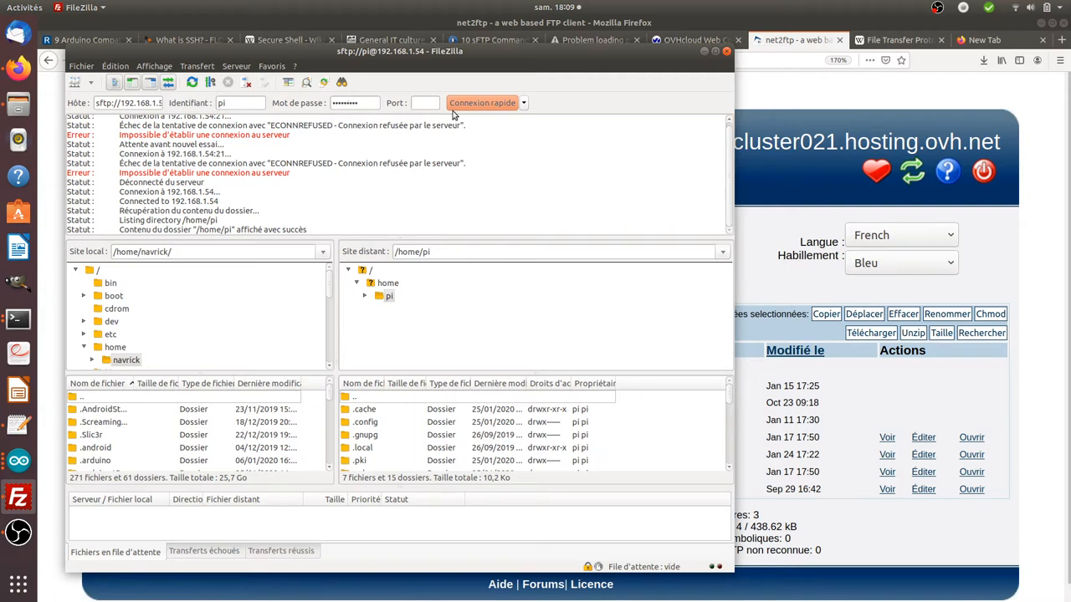
Quick-connect to the Pi, interrupting the previous connection, and maximise FileZilla.
left_click(482, 102)
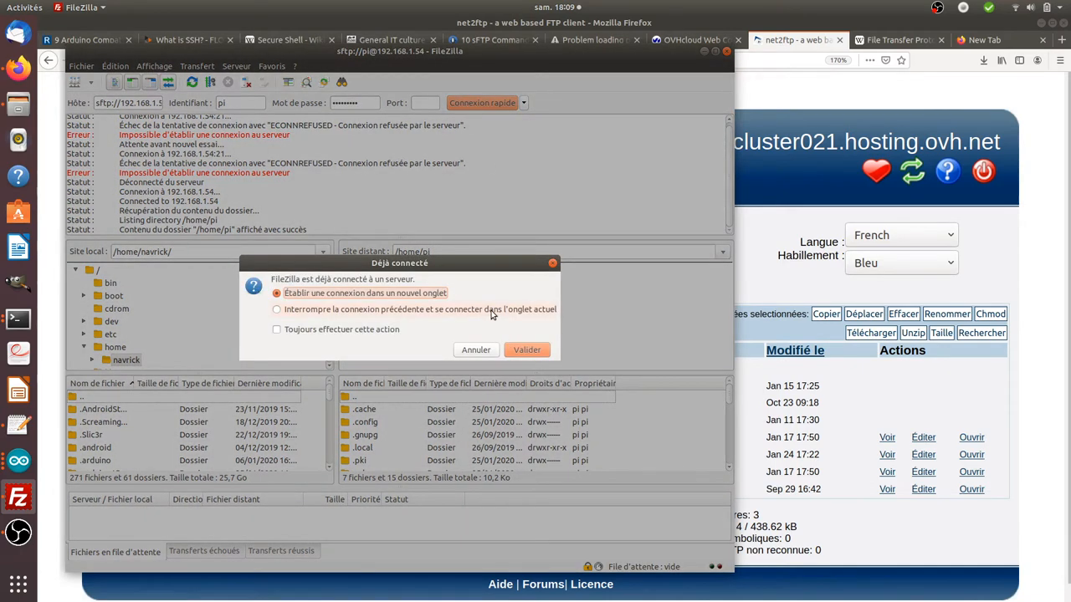
left_click(527, 350)
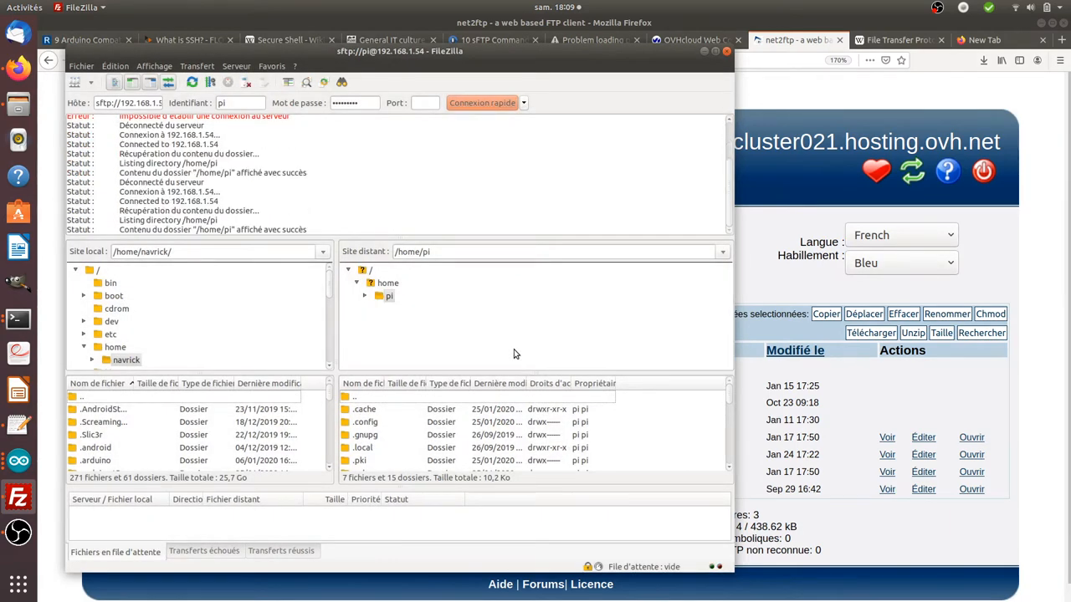
mouse_move(577, 421)
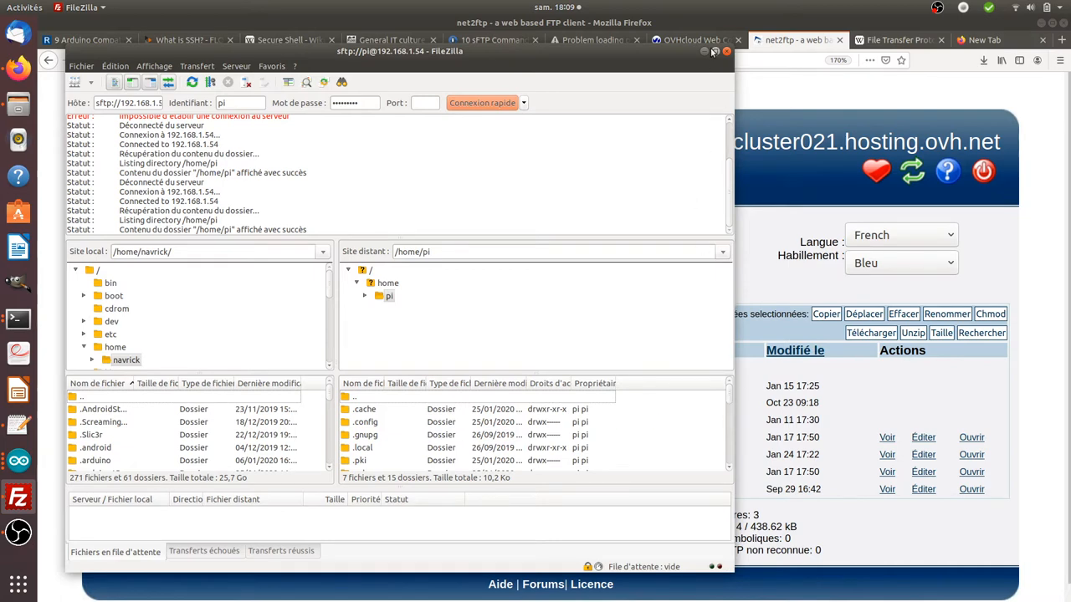
left_click(713, 51)
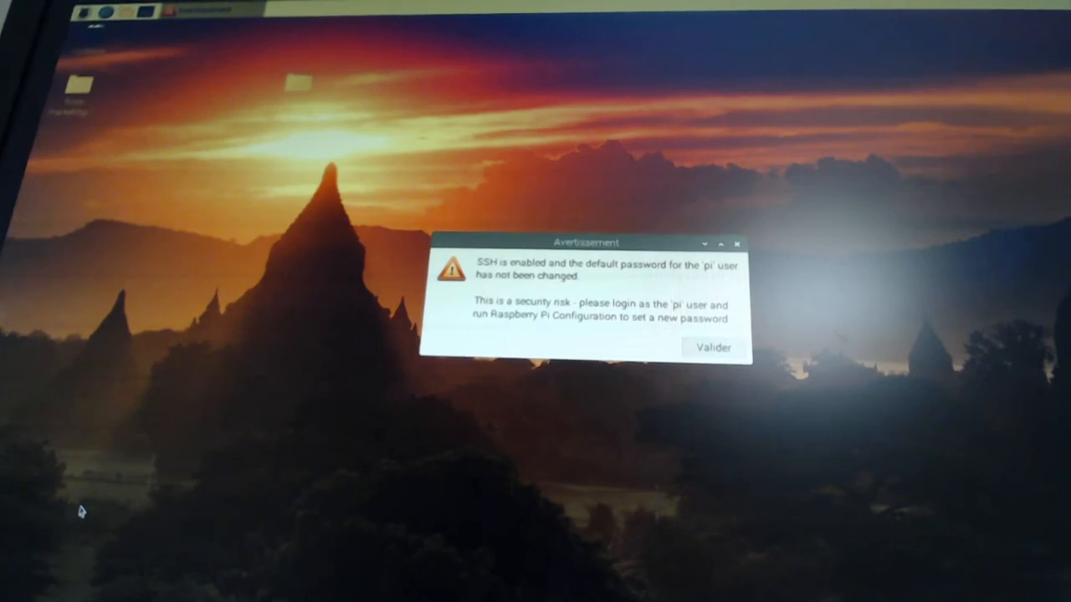
left_click(712, 348)
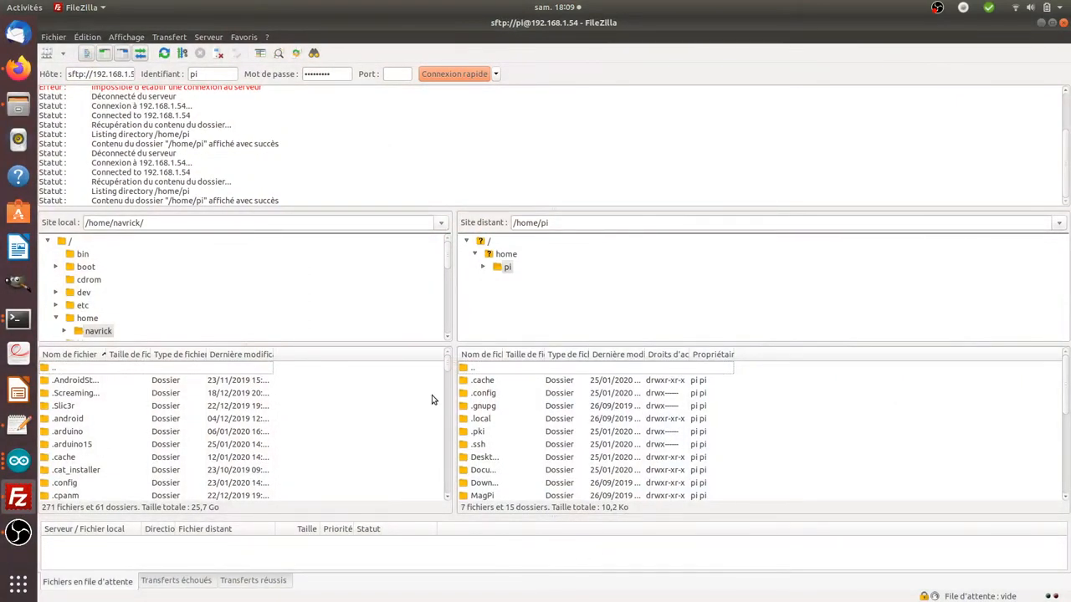
Upload the local sketchbook folder with Envoyer.
scroll("down", 3)
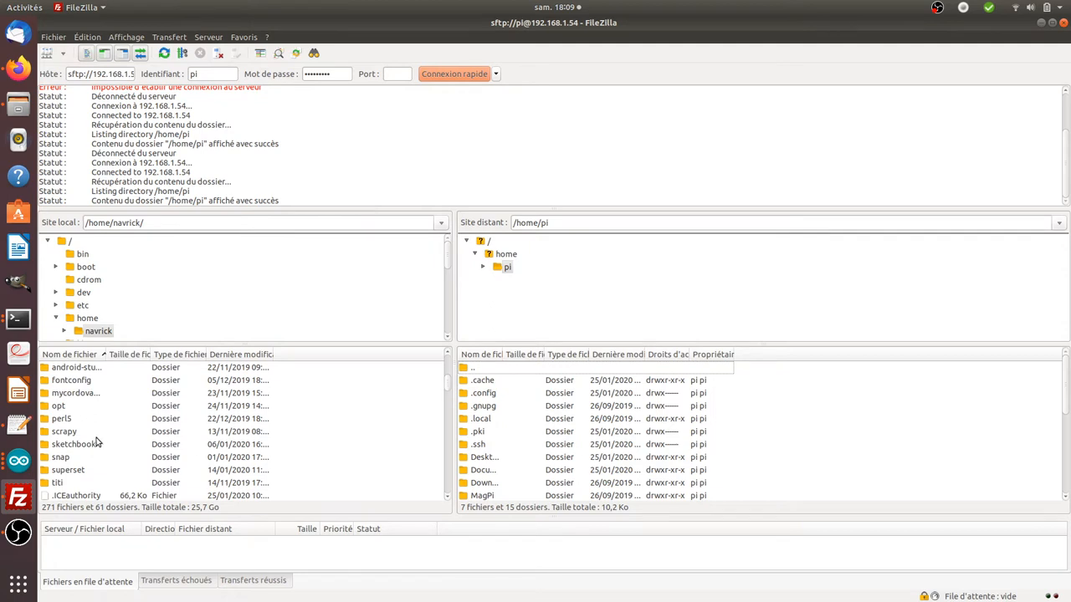
left_click(75, 444)
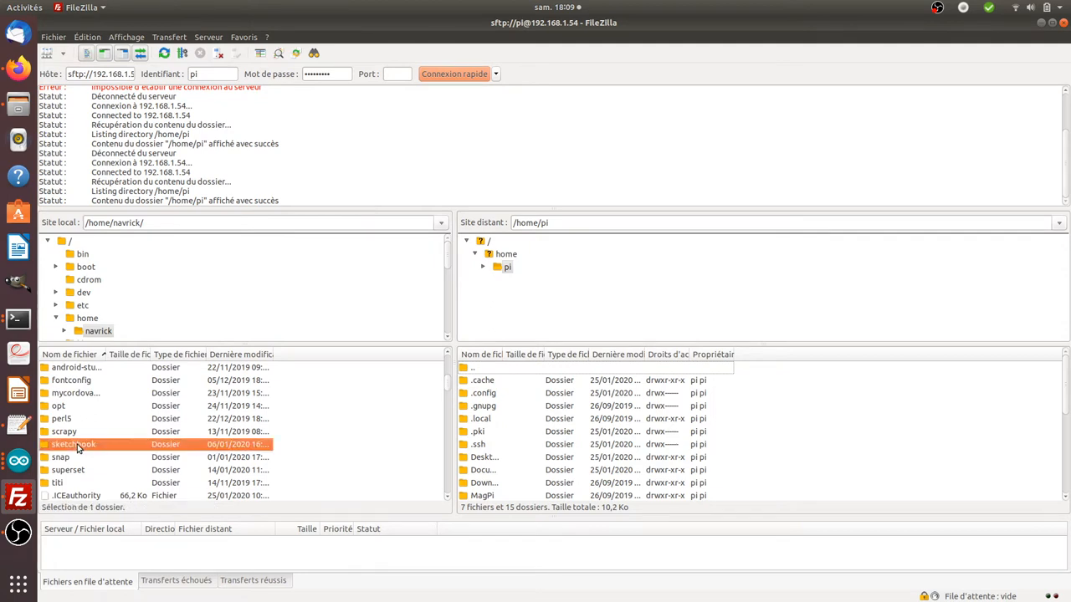
right_click(73, 444)
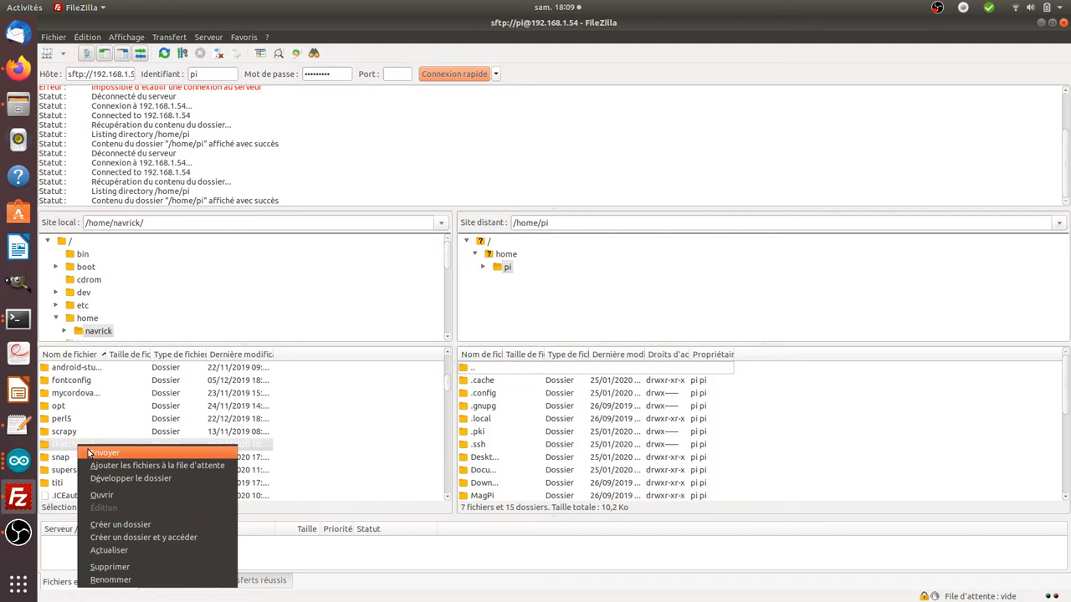
left_click(105, 453)
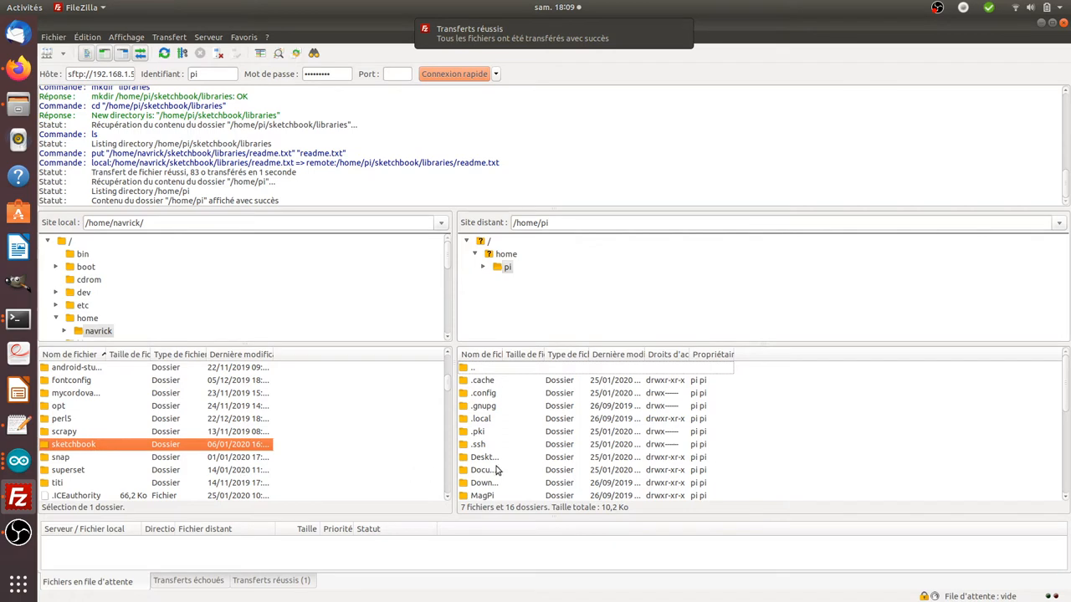
Open the Pi's Desktop folder and upload sketchbook into it.
double_click(483, 457)
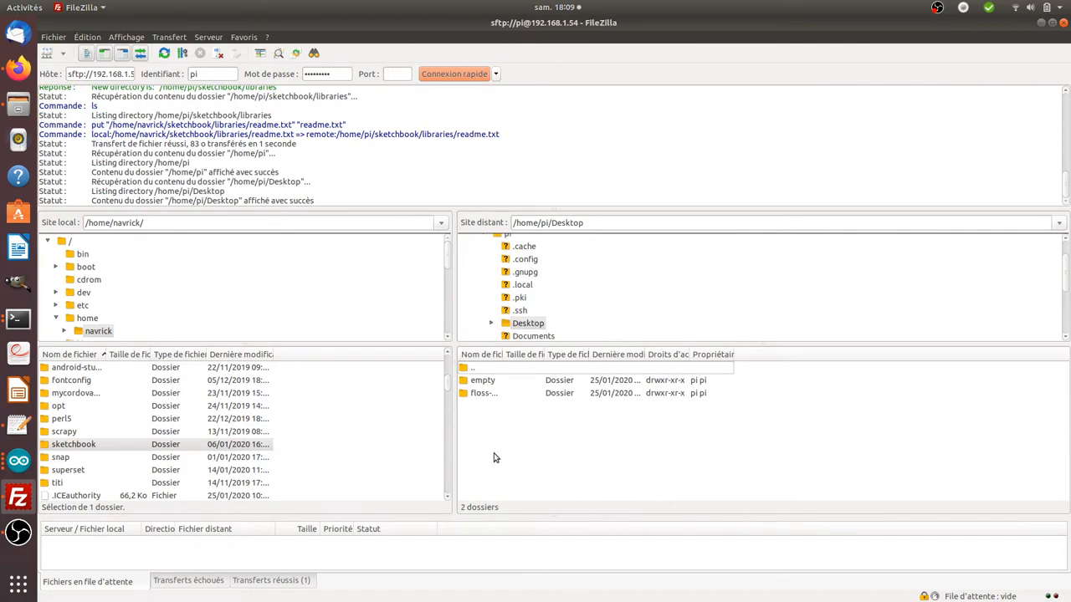
mouse_move(481, 387)
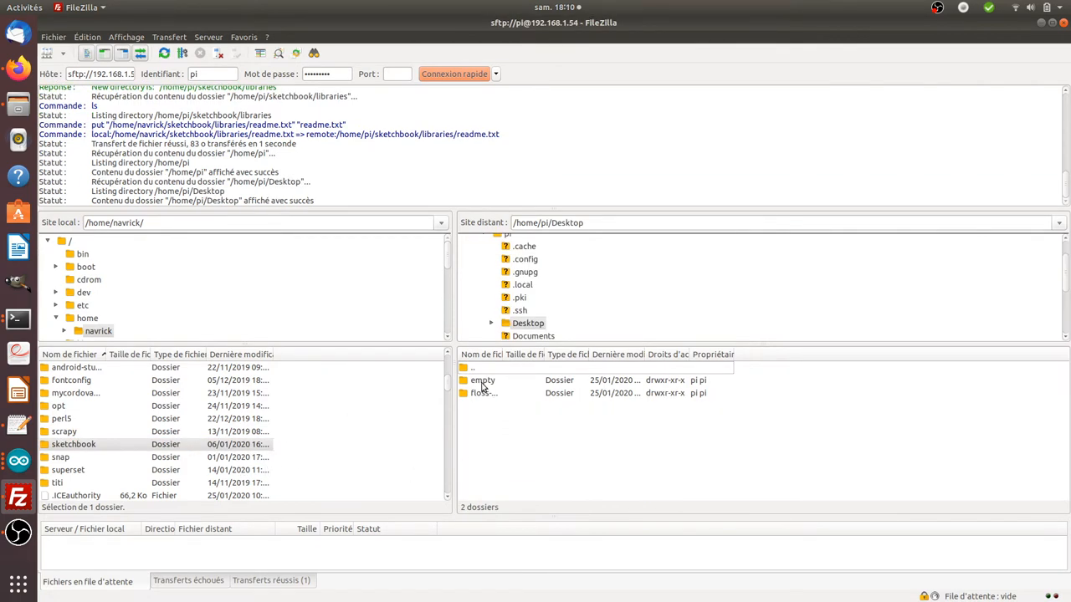
mouse_move(212, 453)
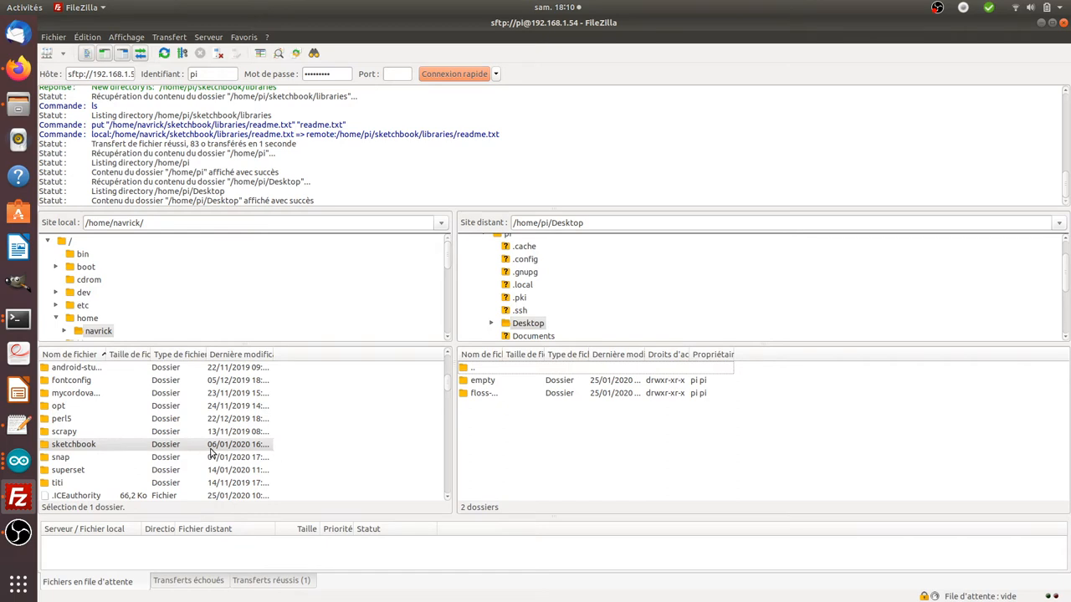
right_click(73, 444)
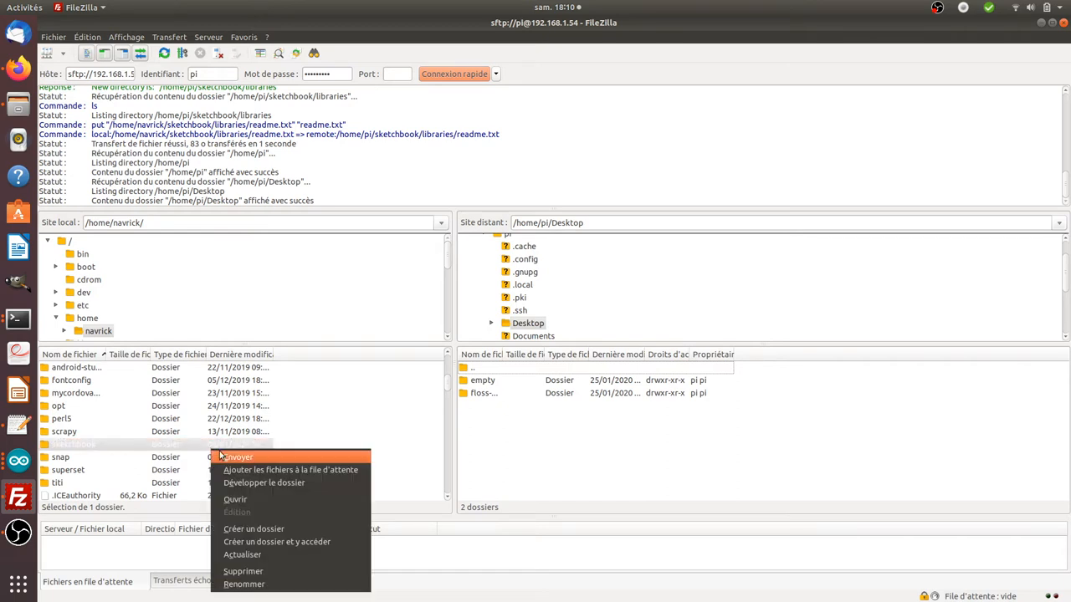
left_click(239, 457)
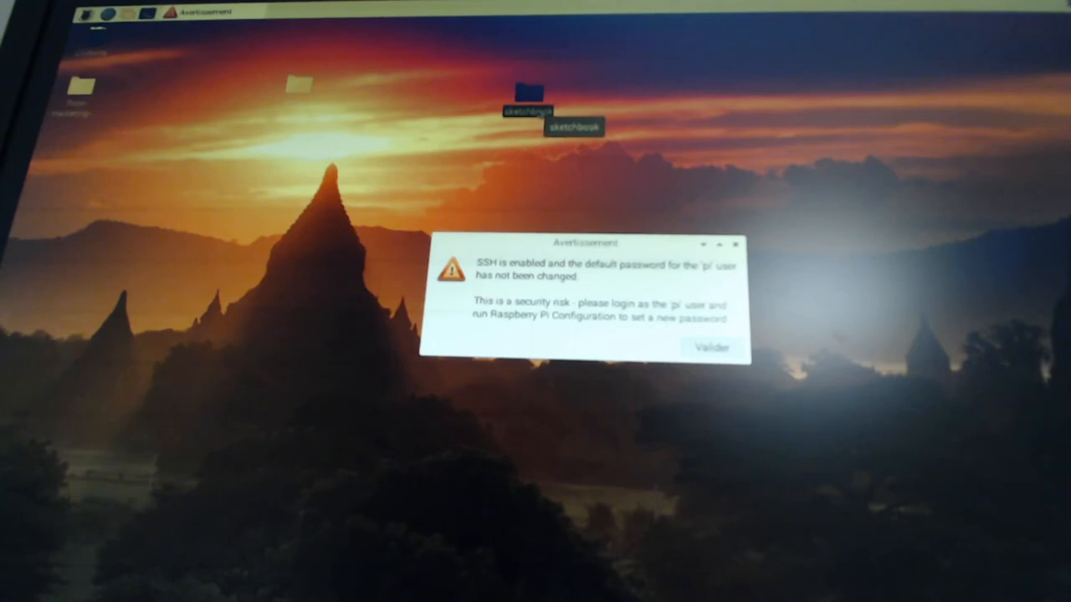
Bring up the open terminal windows after checking the Pi desktop.
left_click(711, 346)
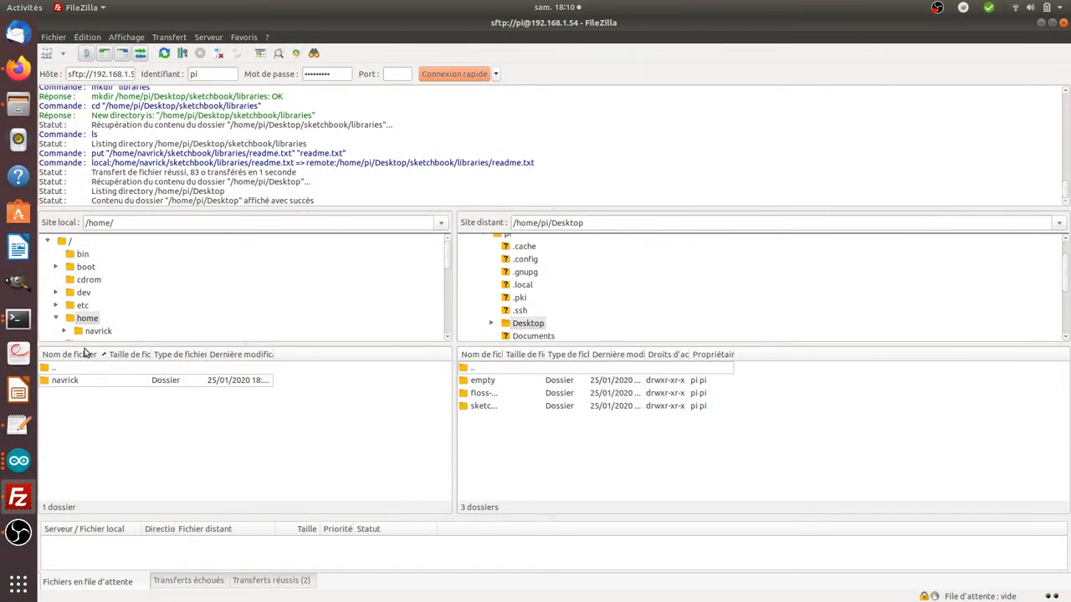
mouse_move(16, 319)
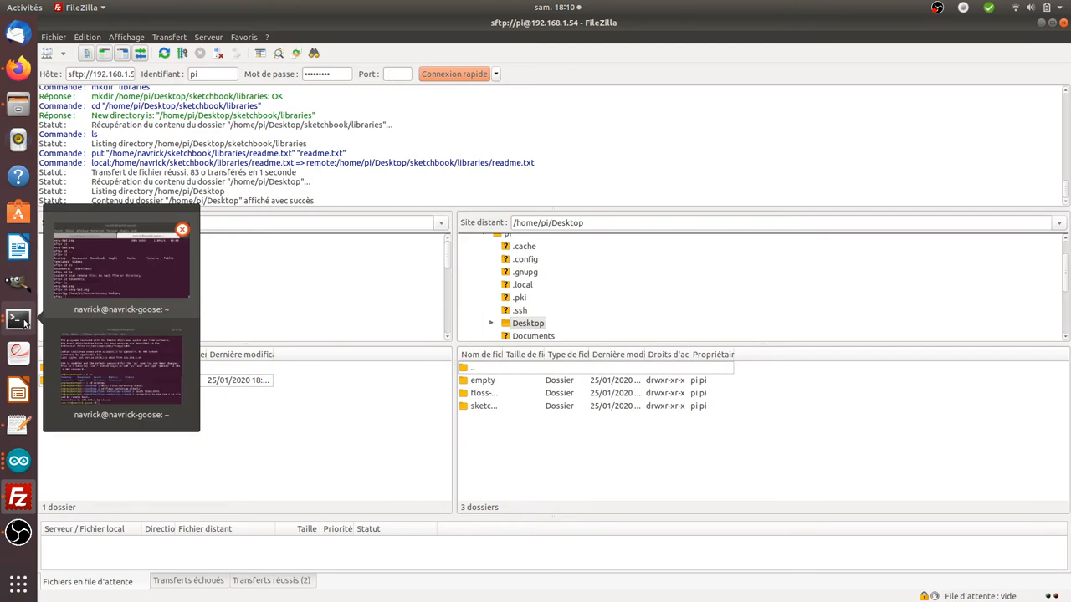
mouse_move(122, 289)
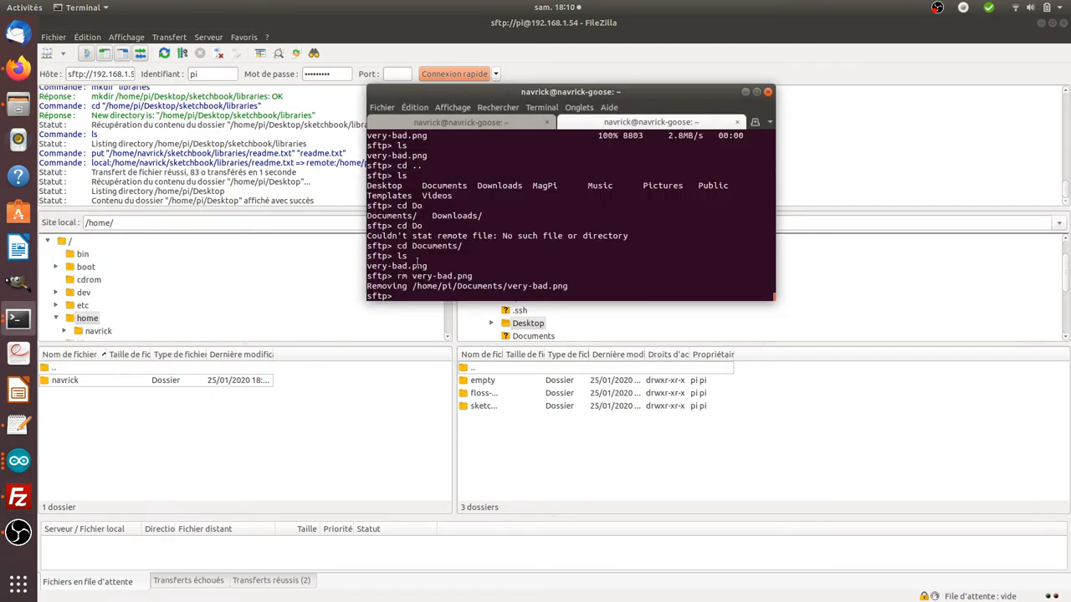
Exit the sftp session and maximise the terminal window.
type("exit")
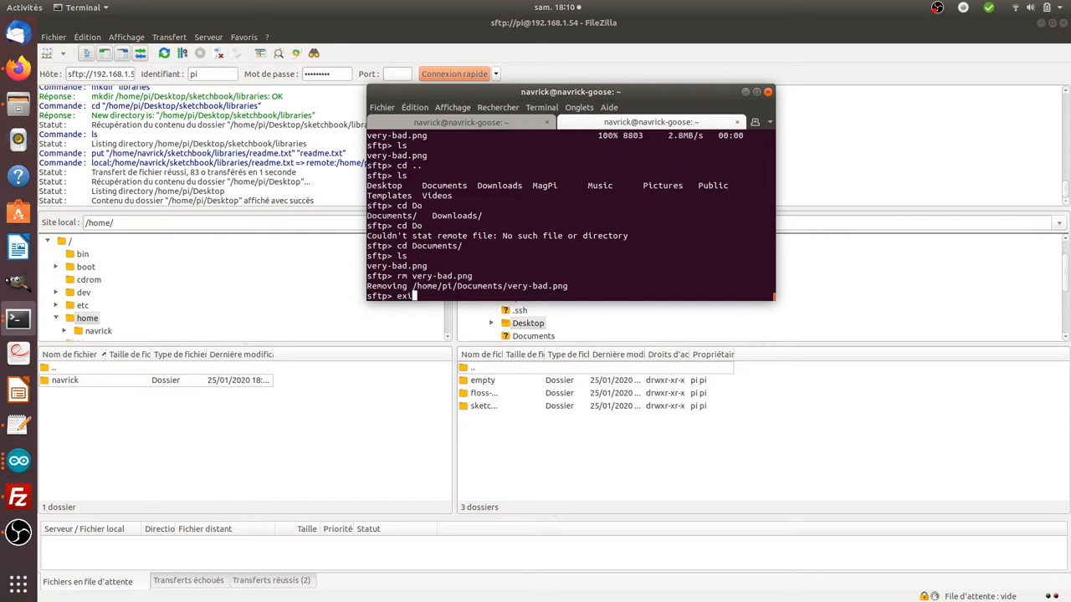
key("Return")
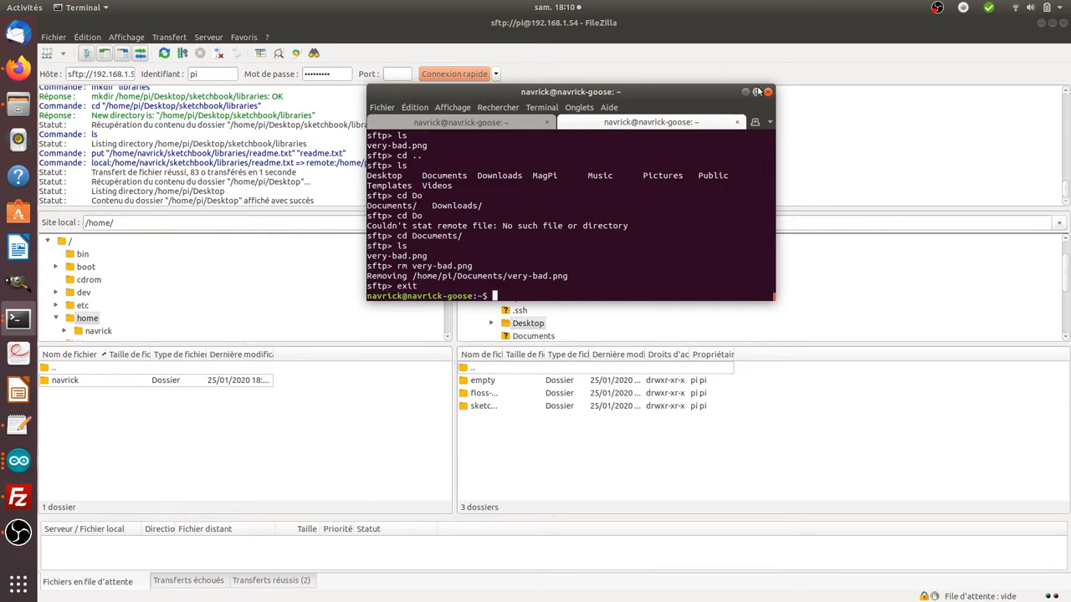
left_click(756, 92)
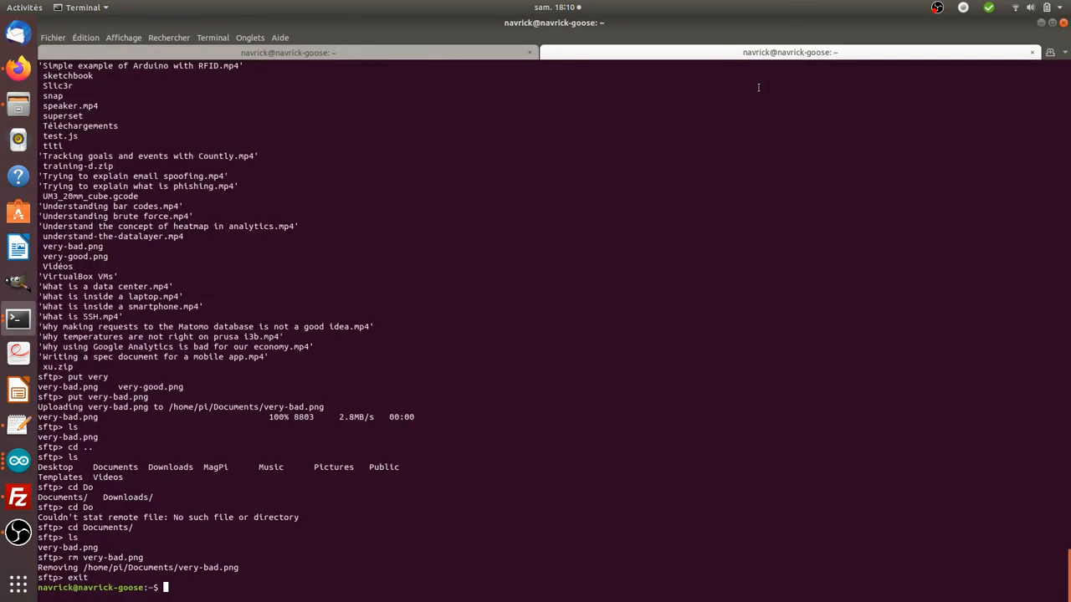
type("sftp pi@192.168.1.54")
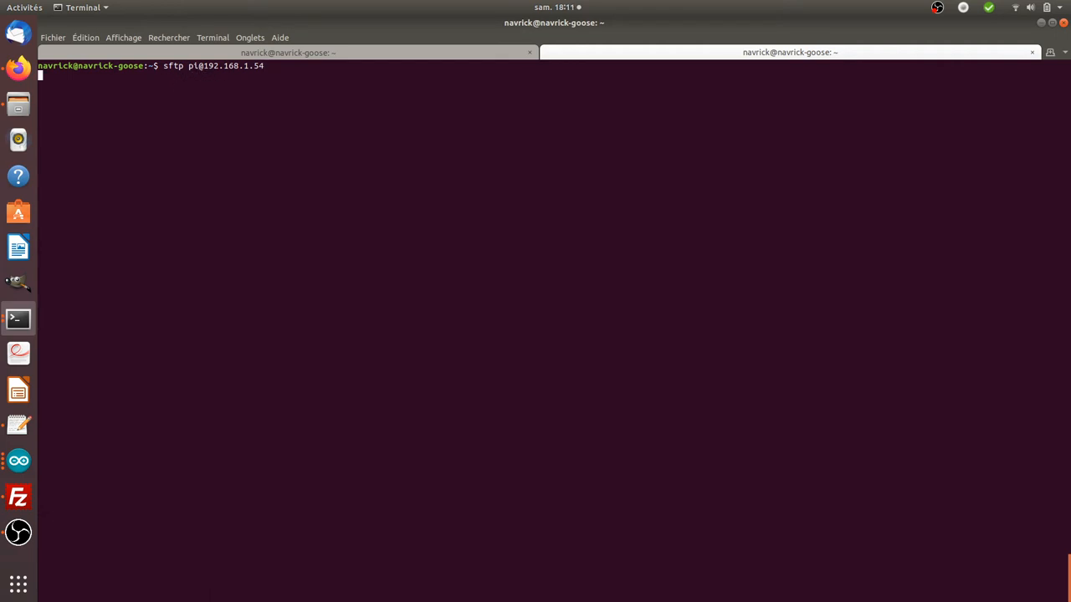
key("Return")
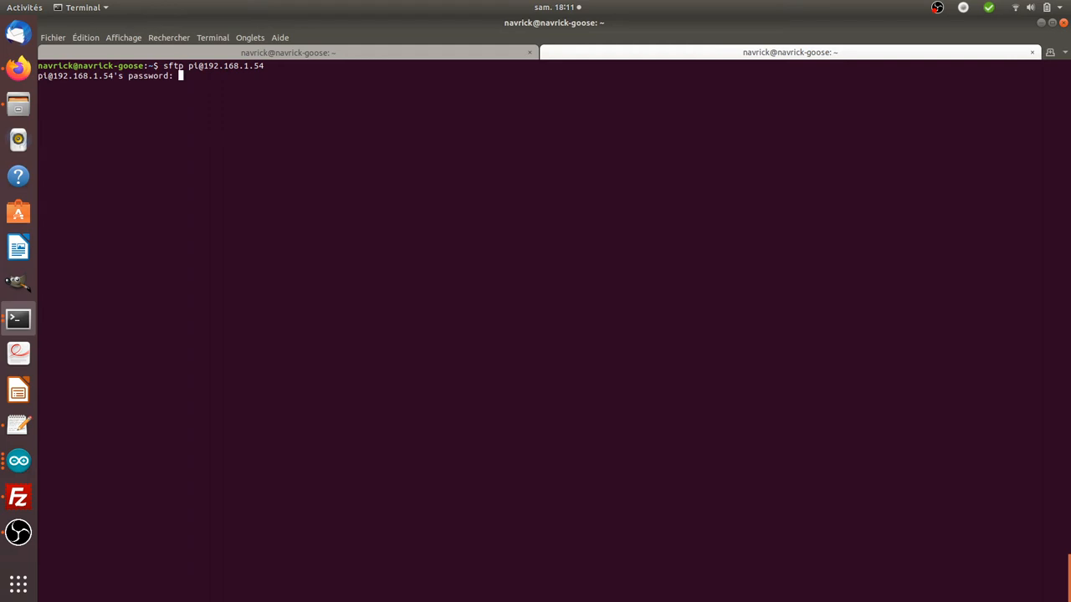
key("Return")
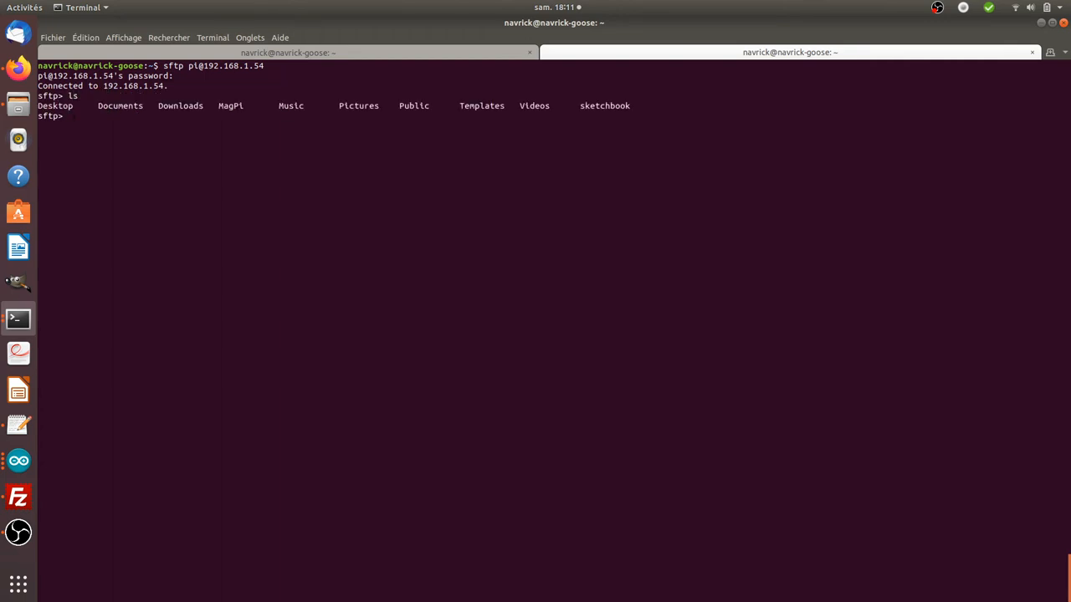
type("cd Desktop/")
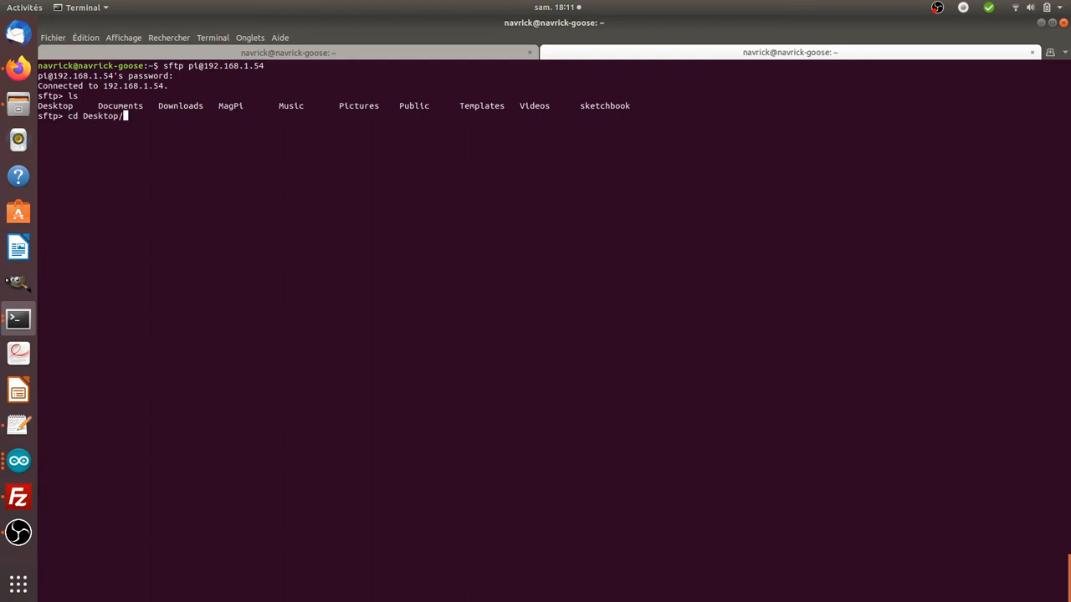
key("Return")
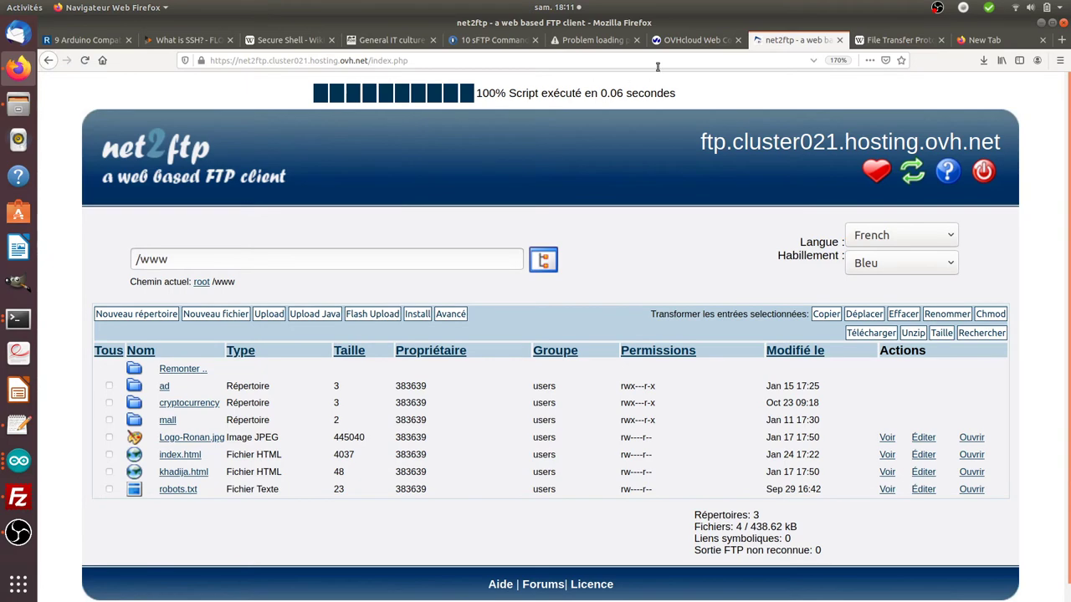
Check the mput example on the '10 sFTP Command Examples' page, then return to Terminal.
left_click(492, 39)
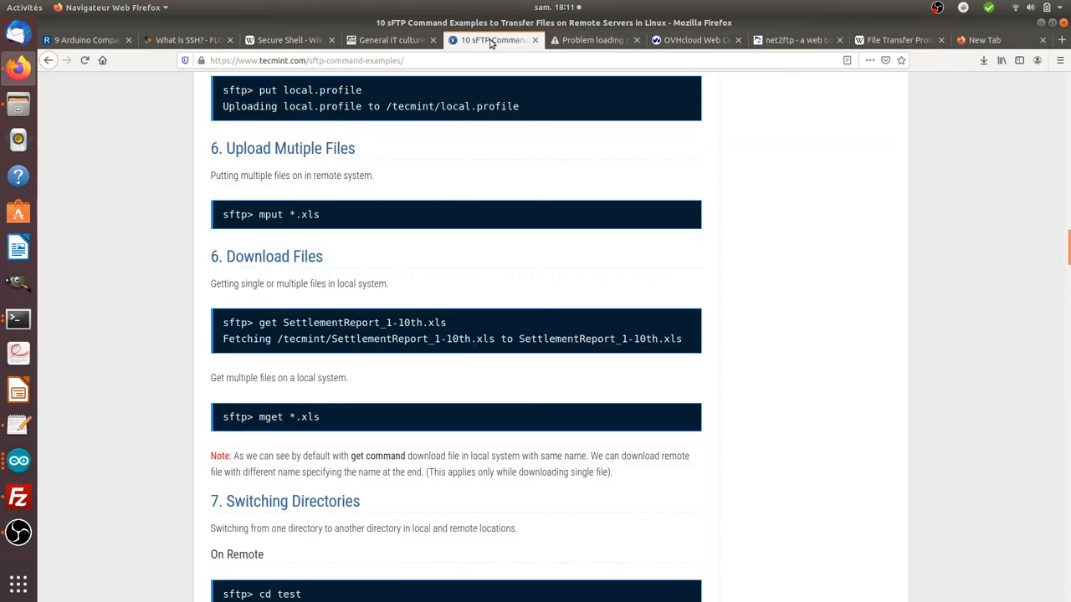
mouse_move(314, 284)
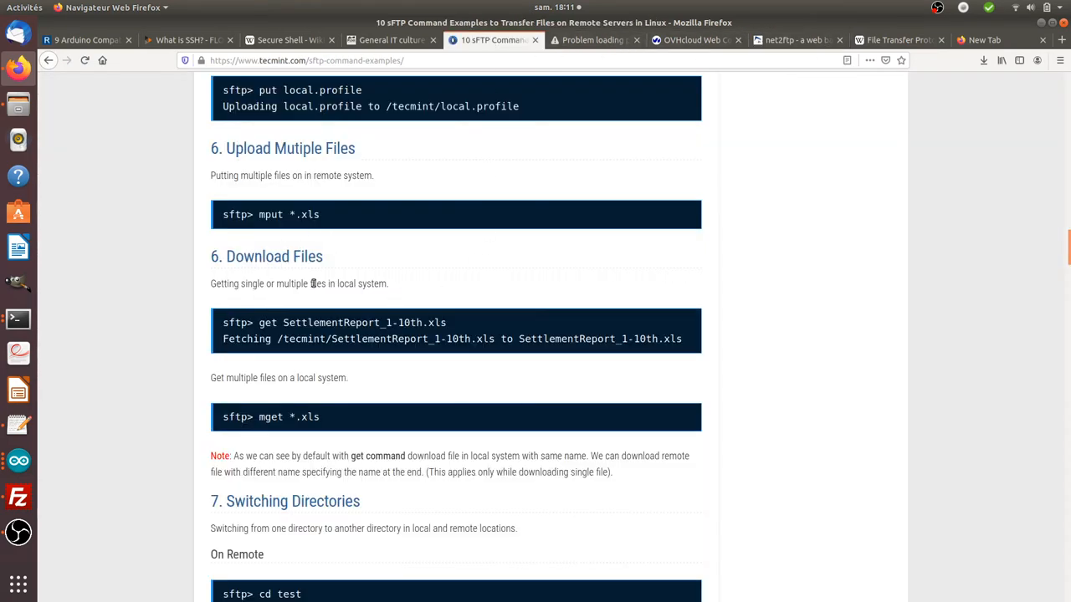
mouse_move(113, 183)
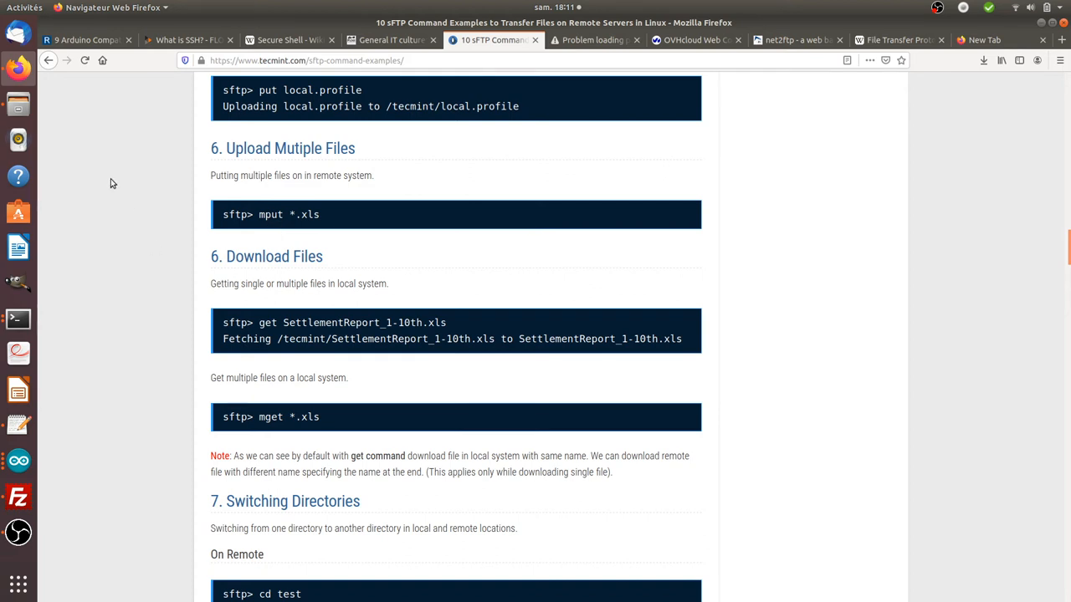
mouse_move(19, 319)
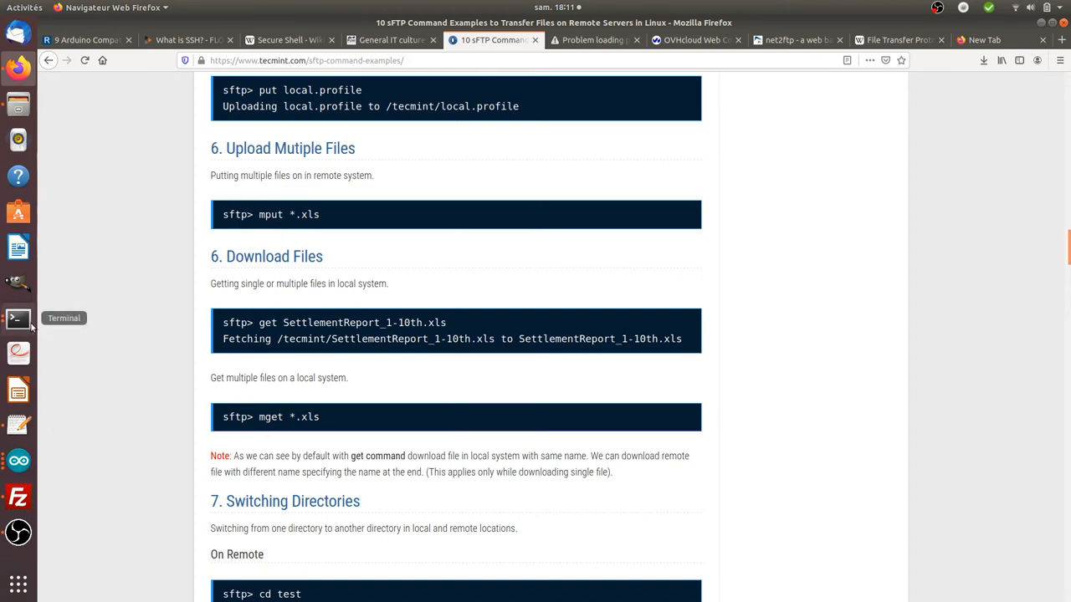
left_click(17, 319)
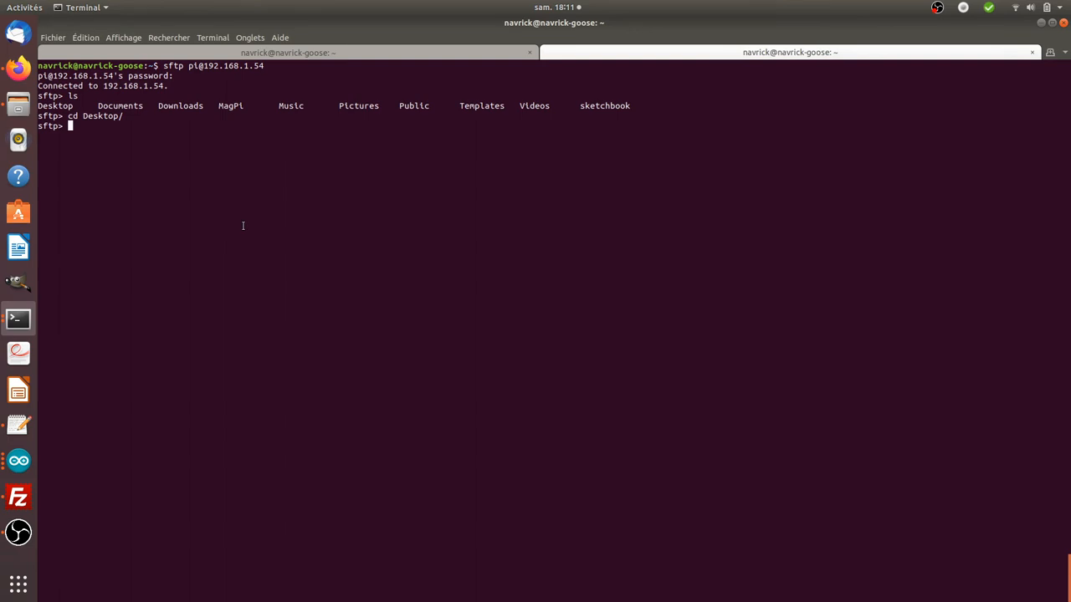
Upload very-good.png to the Raspberry Pi Desktop with the sftp mput command.
type("mput very-good.png")
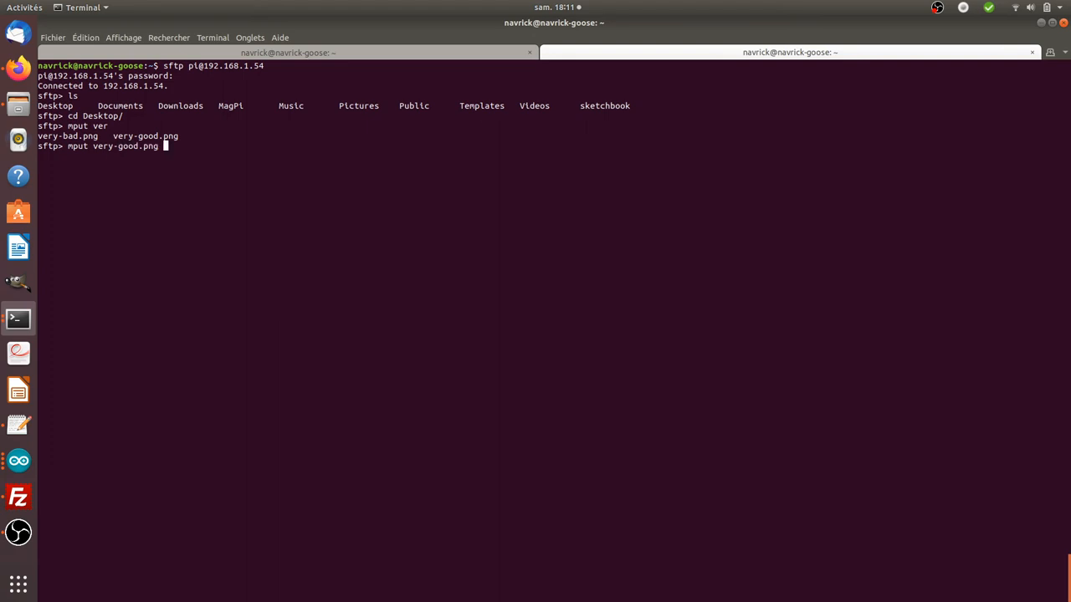
key("Return")
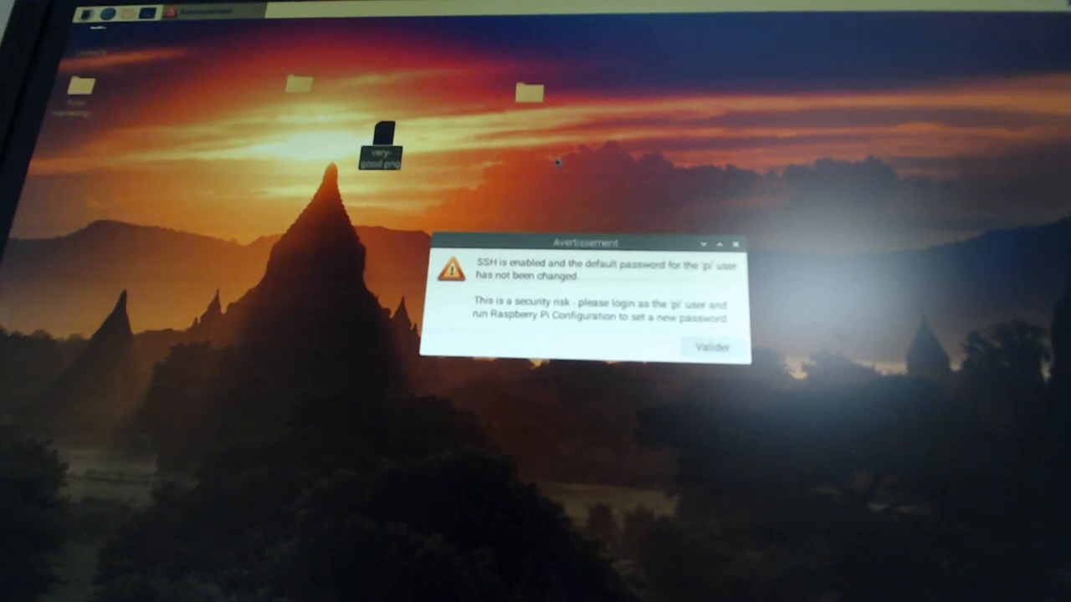
mouse_move(552, 176)
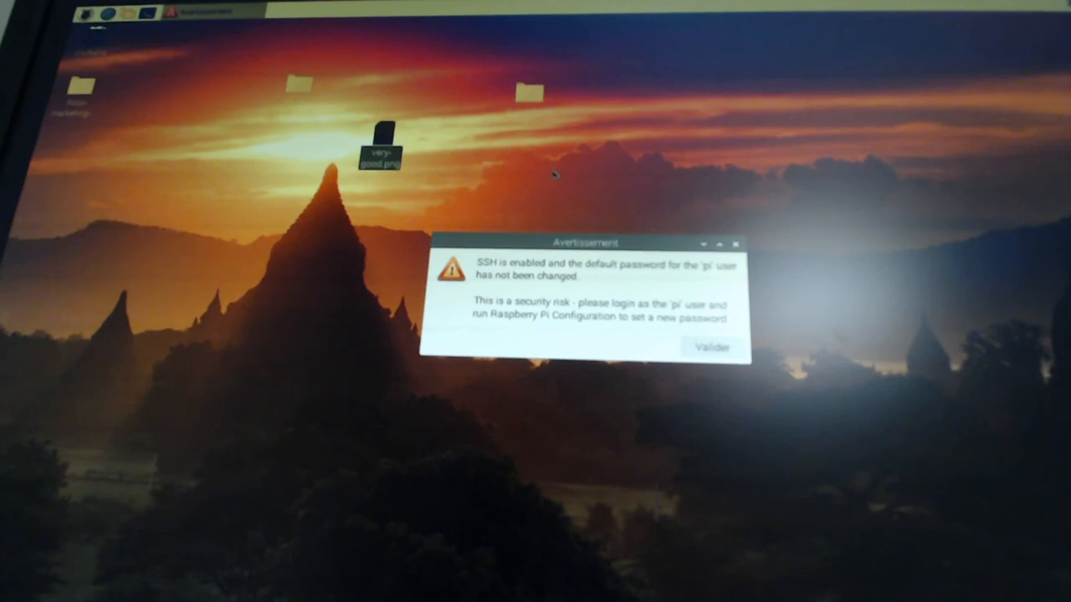
mouse_move(406, 186)
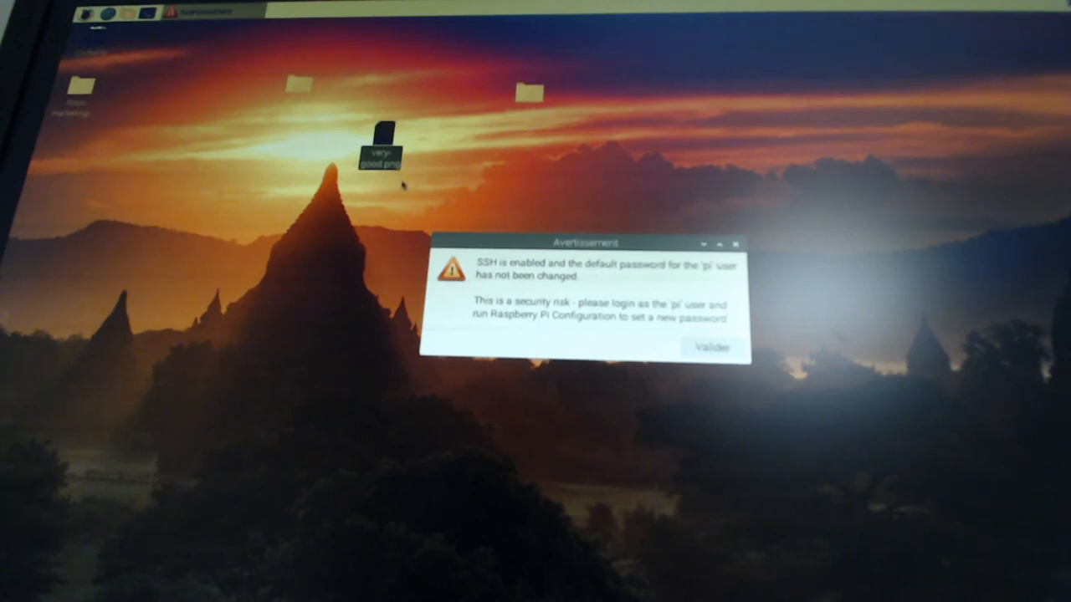
mouse_move(431, 193)
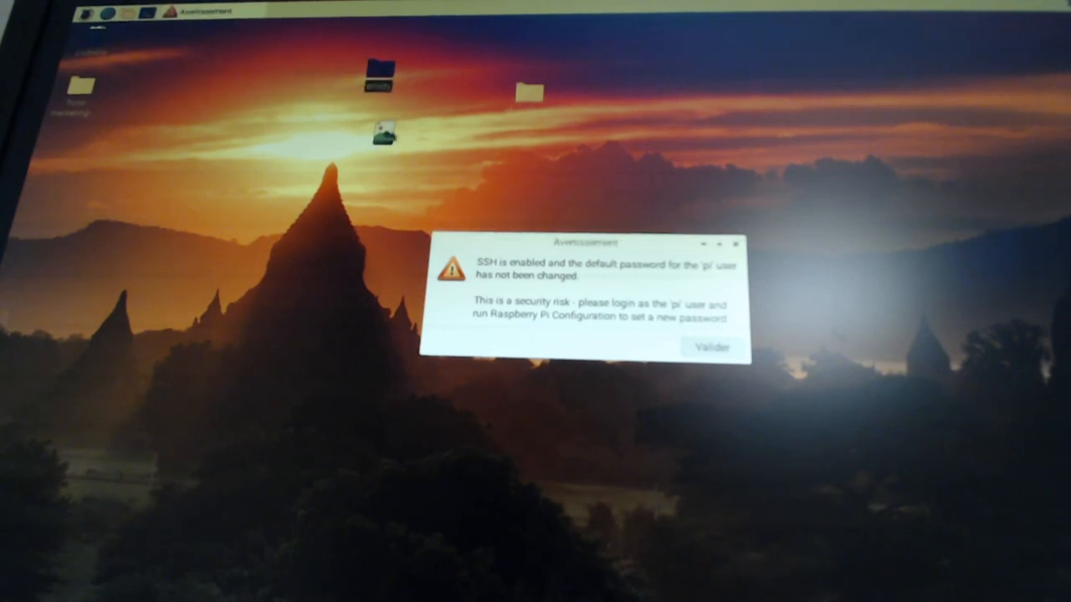
mouse_move(383, 134)
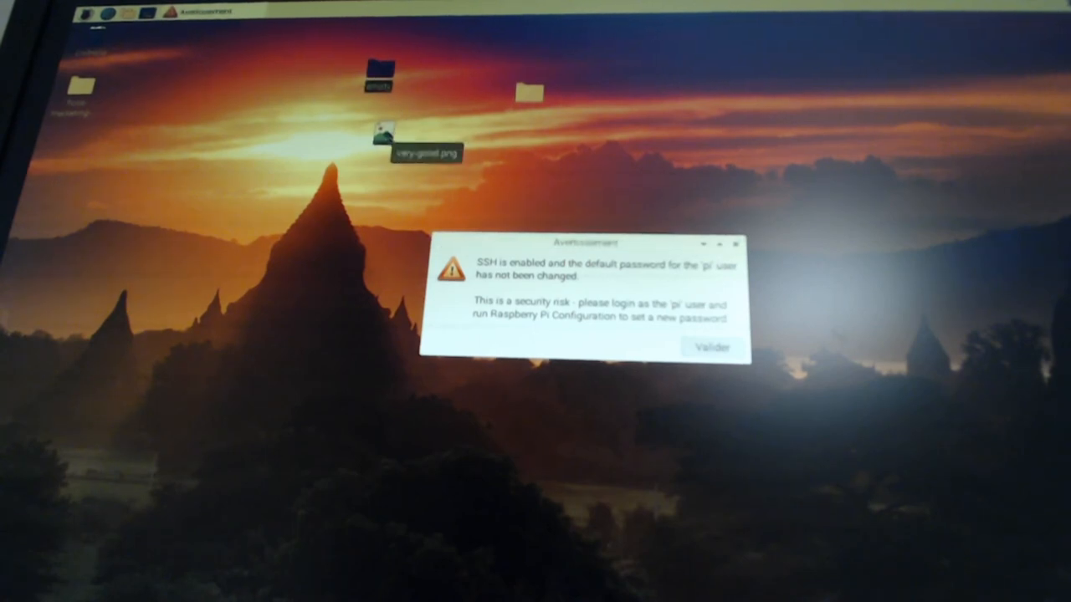